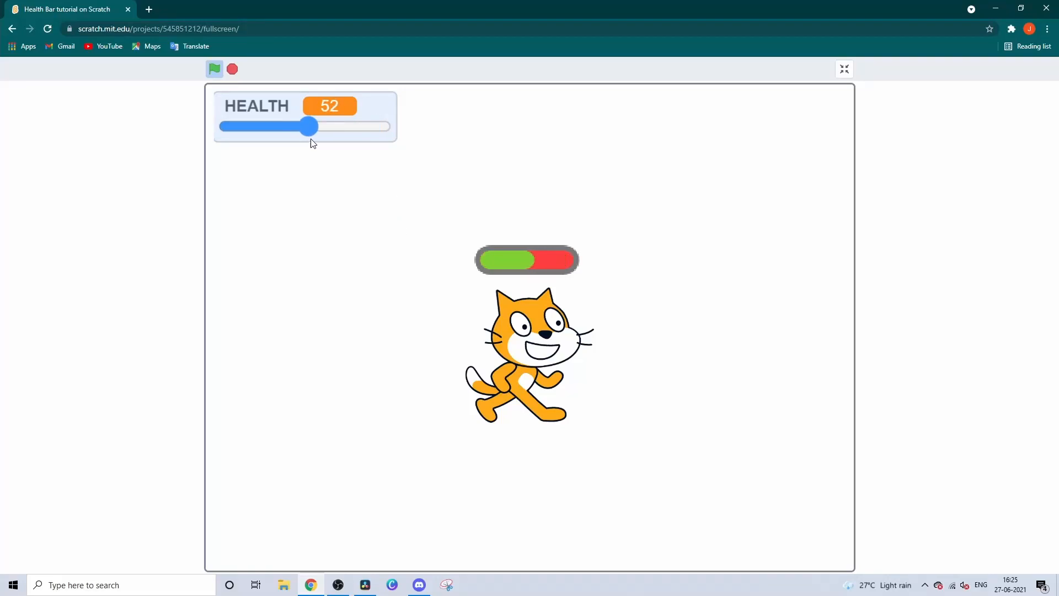
- Slide HEALTH to 100 in the demo so the bar fills green, then move to a new project
{"action": "left_click_drag", "start_coordinate": [309, 127], "coordinate": [382, 127]}
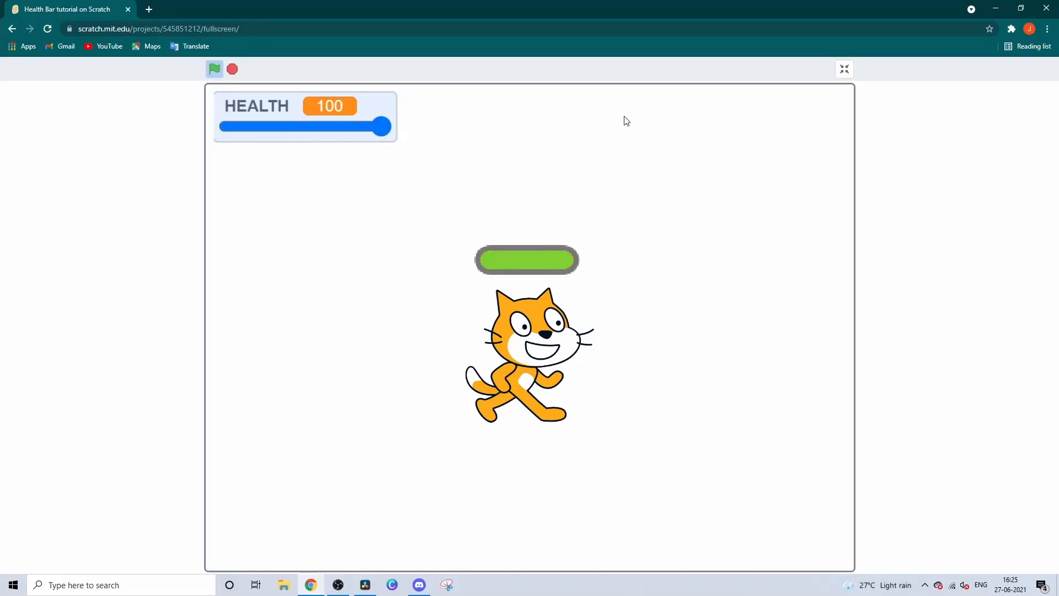
{"action": "left_click", "coordinate": [843, 69]}
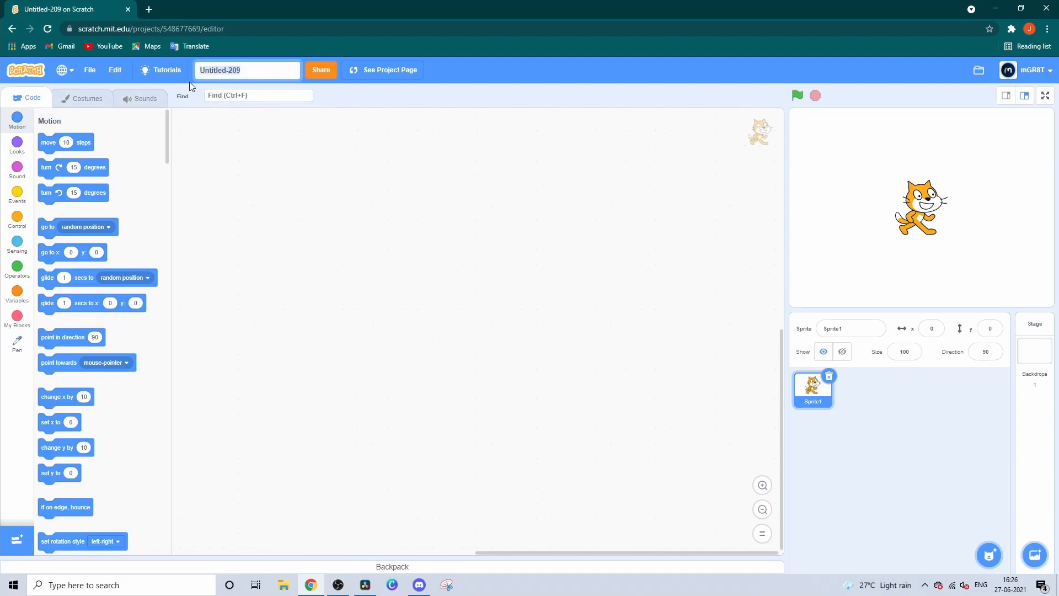
- Name the project 'HP Bar tutorial' and the cat sprite 'Player'
{"action": "type", "text": "HP Bar tutorial"}
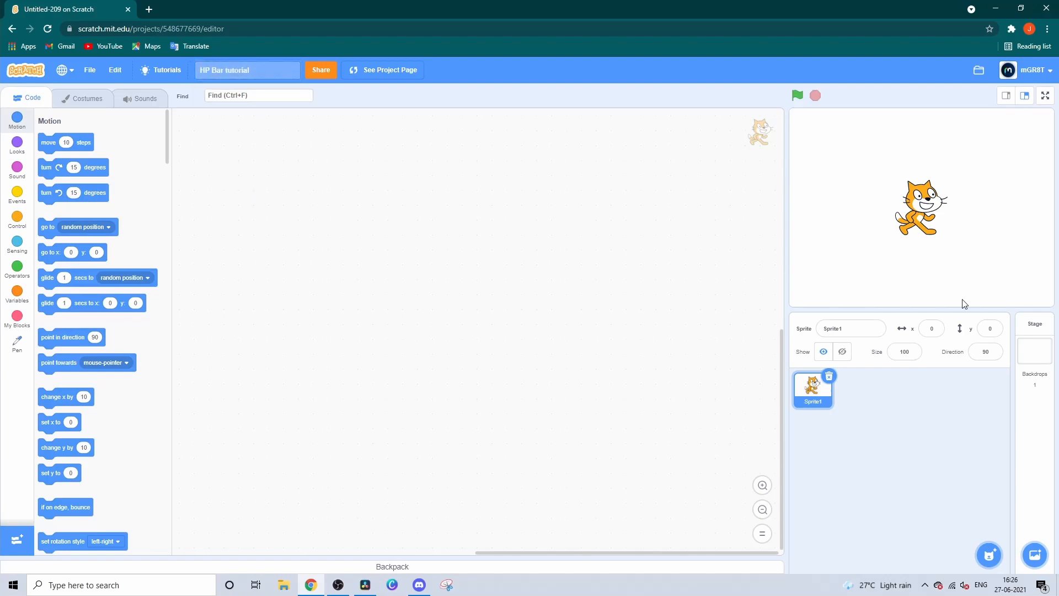
{"action": "left_click", "coordinate": [850, 328]}
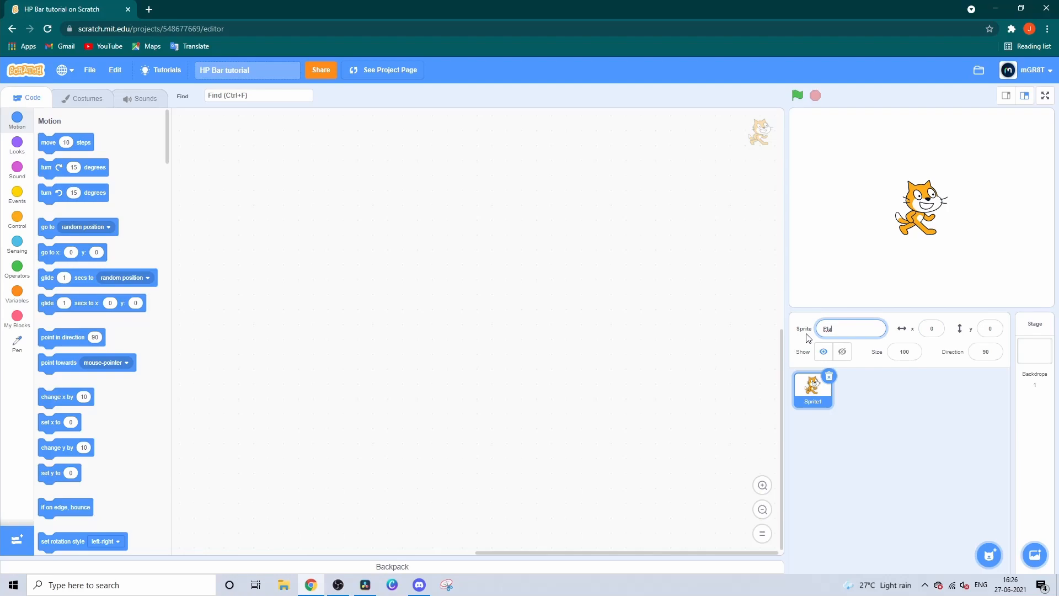
{"action": "type", "text": "Player"}
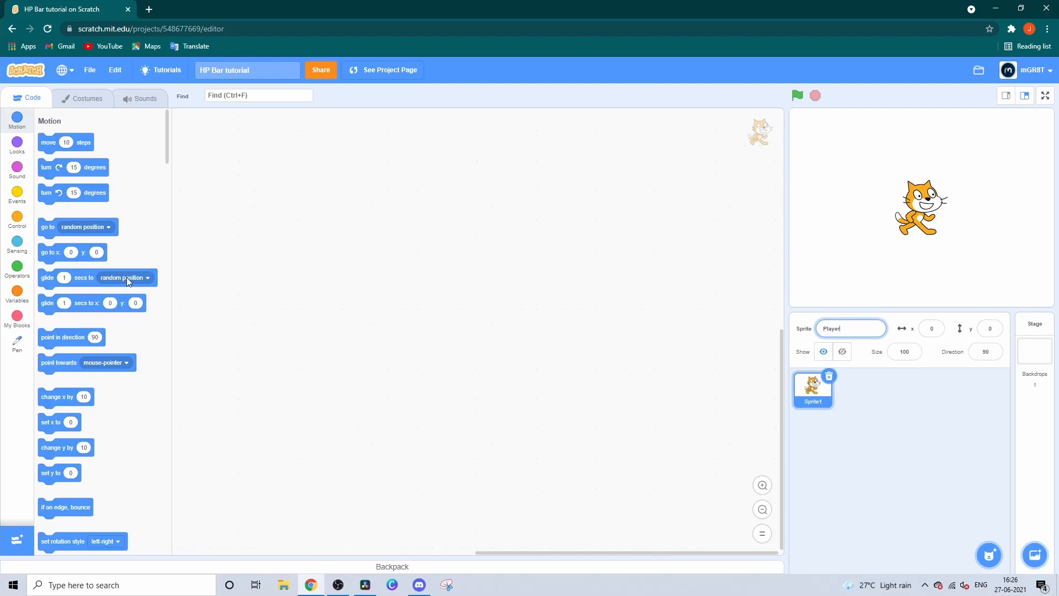
{"action": "left_click", "coordinate": [17, 196]}
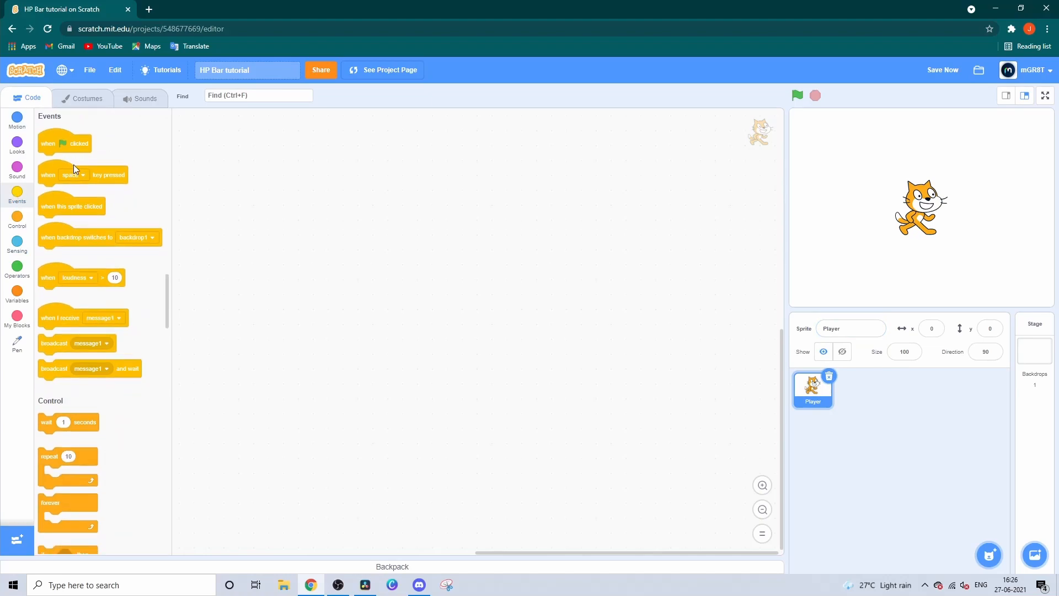
- Delete 'my variable' and create a HEALTH variable
{"action": "right_click", "coordinate": [64, 156]}
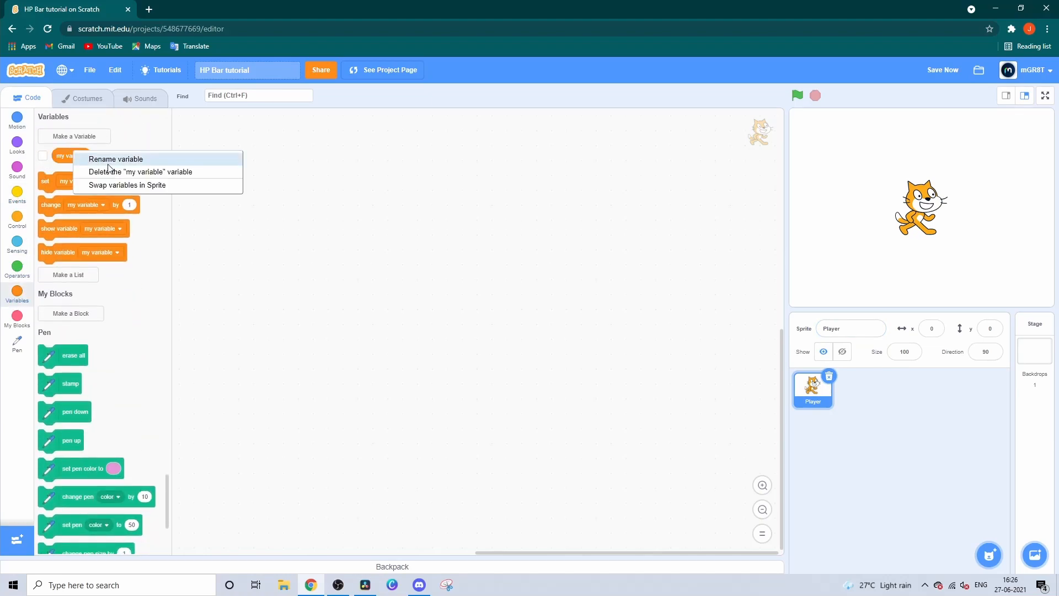
{"action": "left_click", "coordinate": [74, 136]}
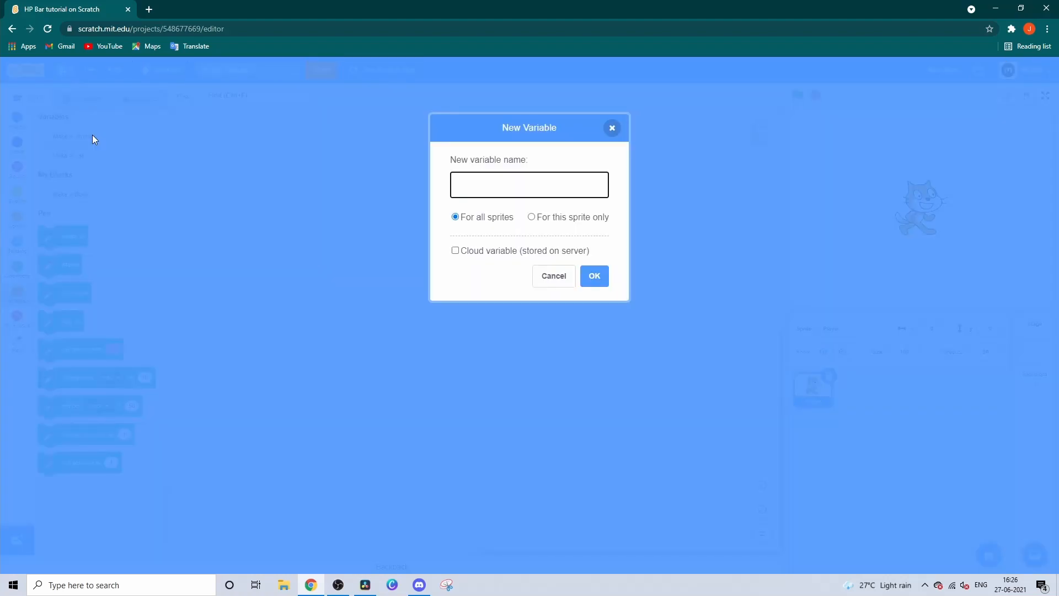
{"action": "type", "text": "HEALTH"}
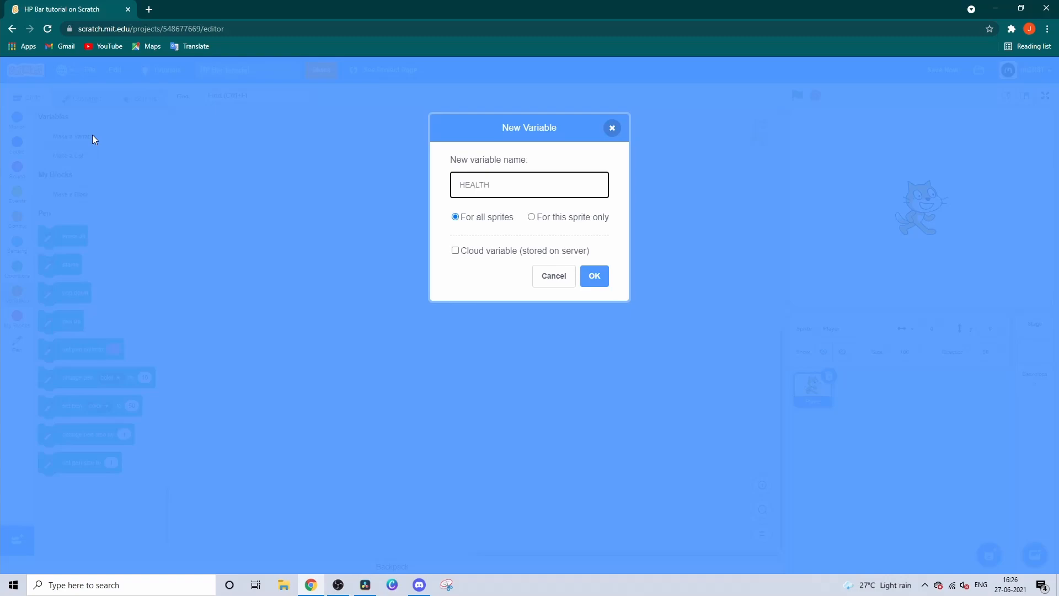
{"action": "left_click", "coordinate": [593, 276]}
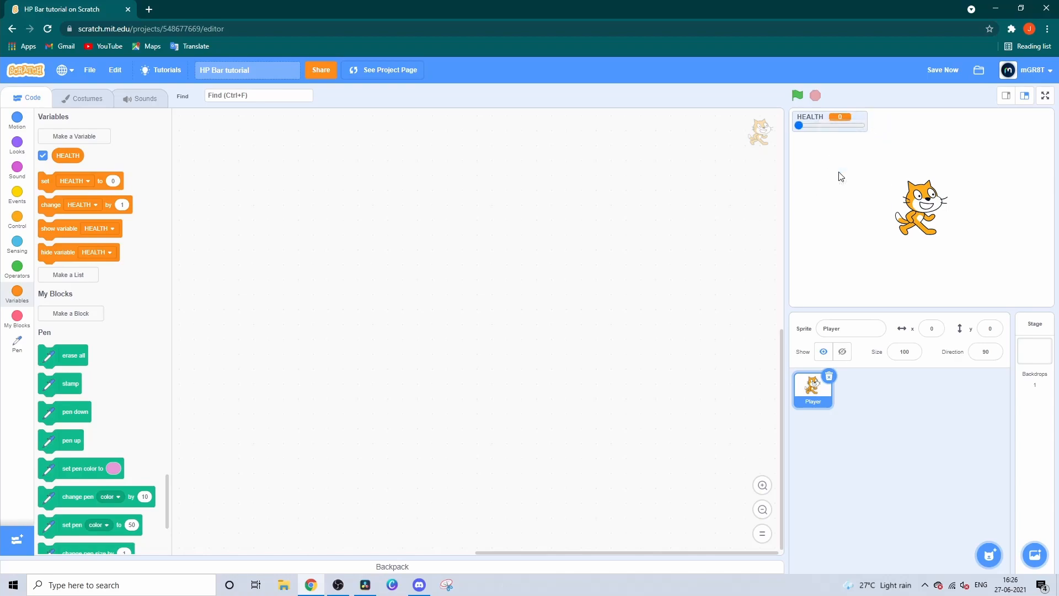
{"action": "left_click_drag", "start_coordinate": [798, 127], "coordinate": [838, 127]}
{"action": "type", "text": "100"}
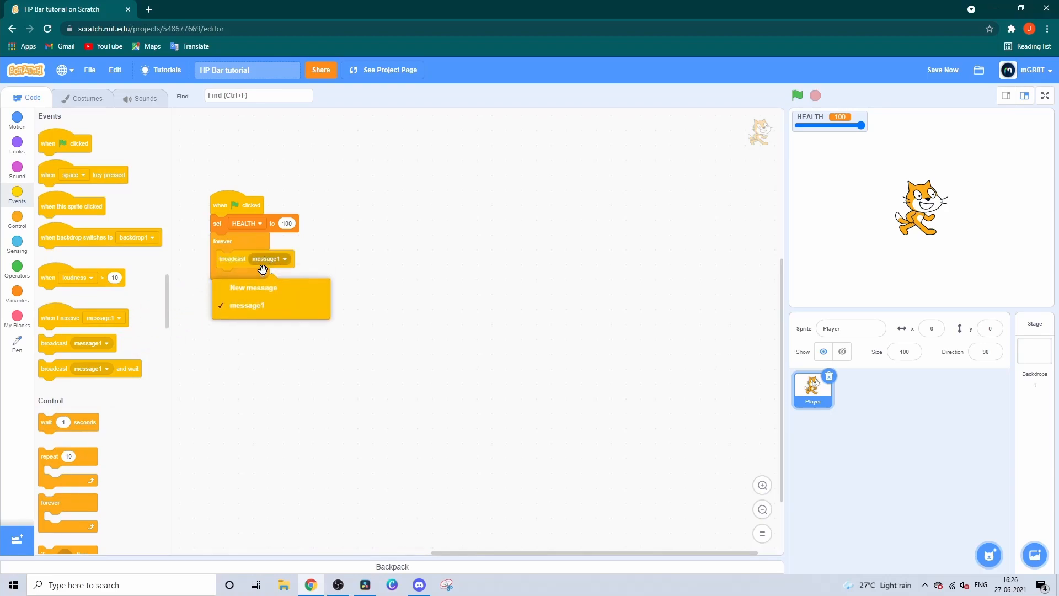
- Create a new broadcast message named 'render hp bar' for the forever loop
{"action": "left_click", "coordinate": [253, 287]}
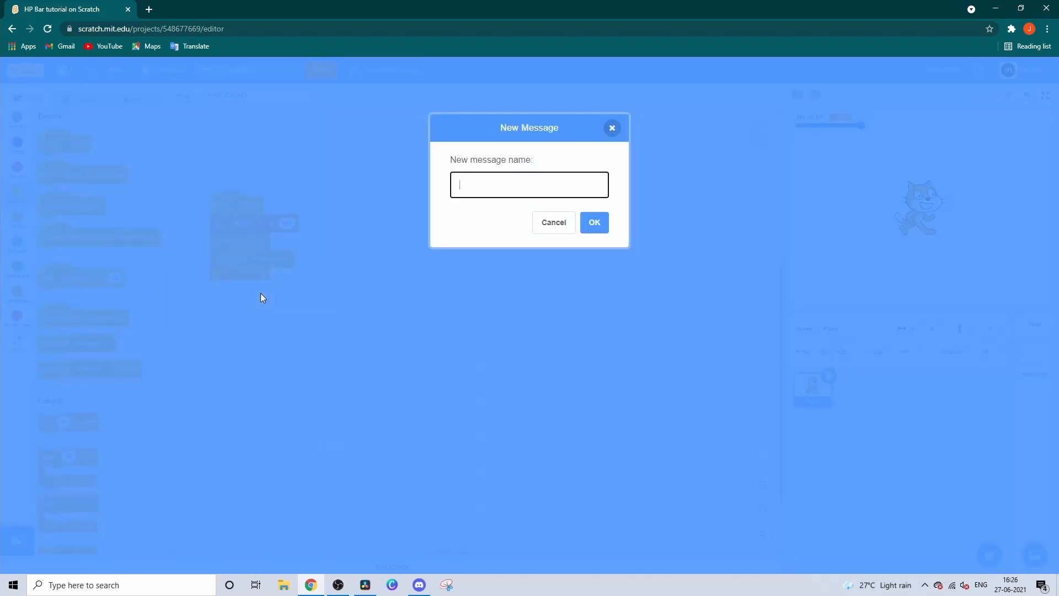
{"action": "type", "text": "render hp"}
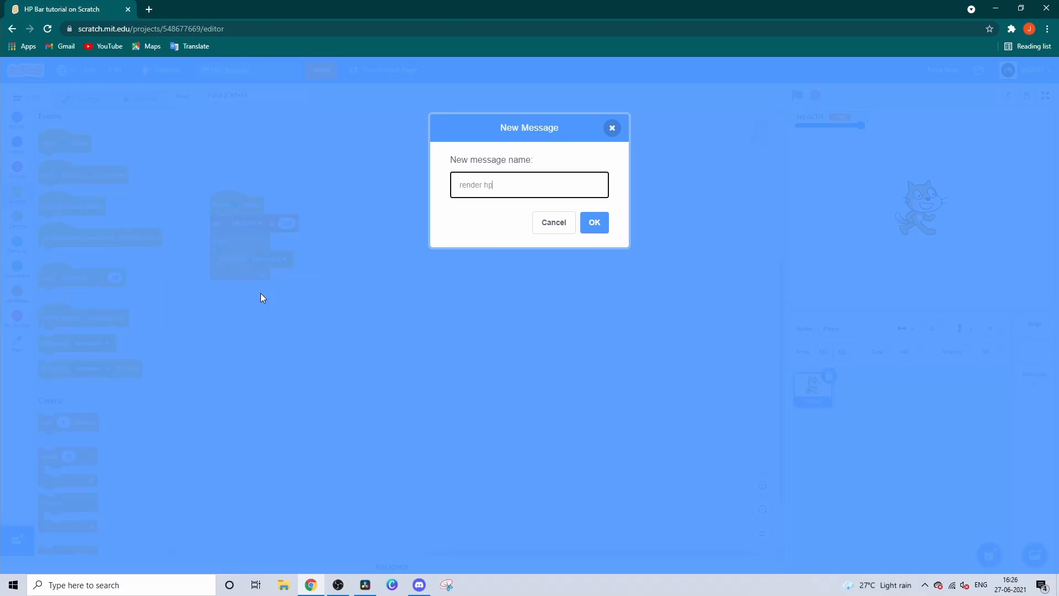
{"action": "type", "text": "bar"}
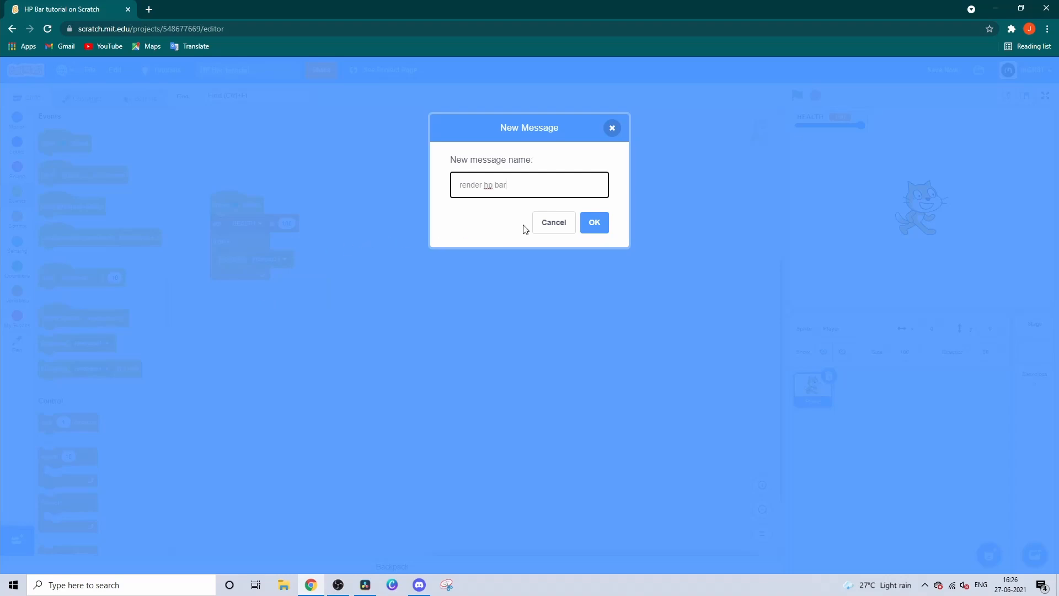
{"action": "left_click", "coordinate": [594, 222]}
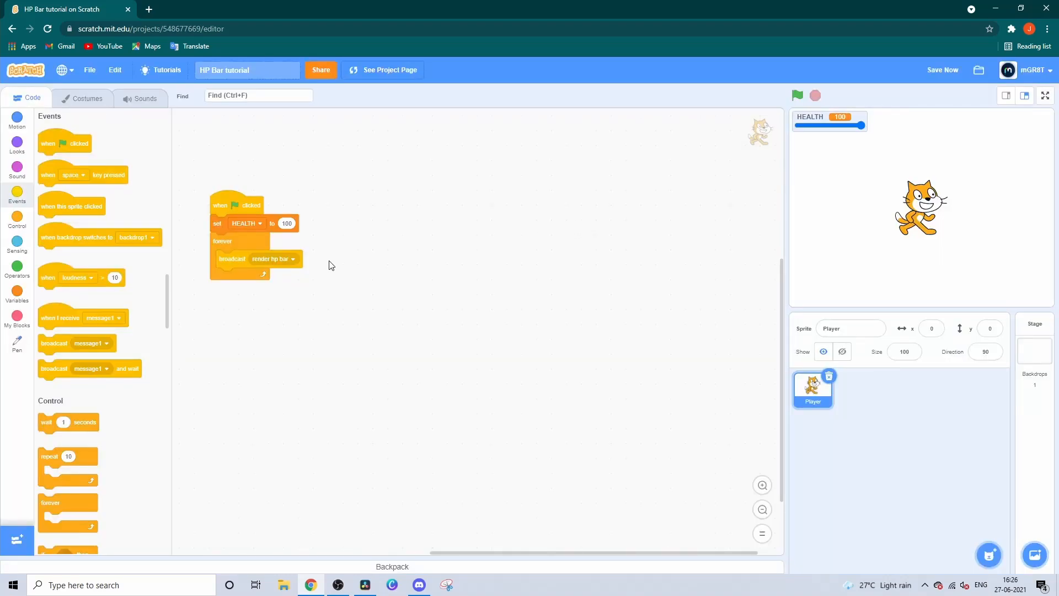
{"action": "mouse_move", "coordinate": [996, 514]}
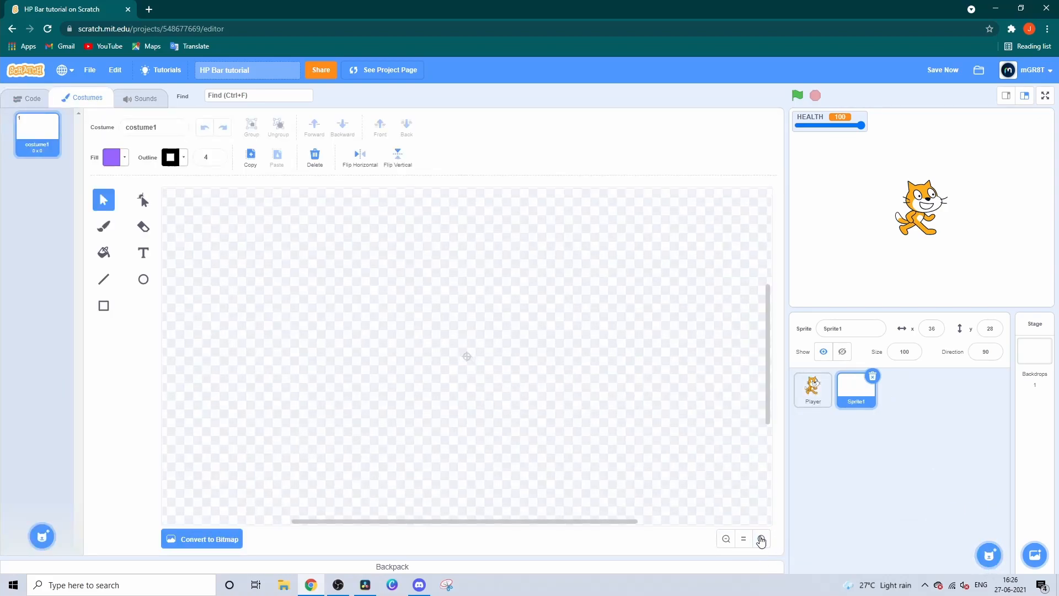
- Paint a single brush dot as the new sprite's costume and name it 'renderer'
{"action": "left_click", "coordinate": [104, 225]}
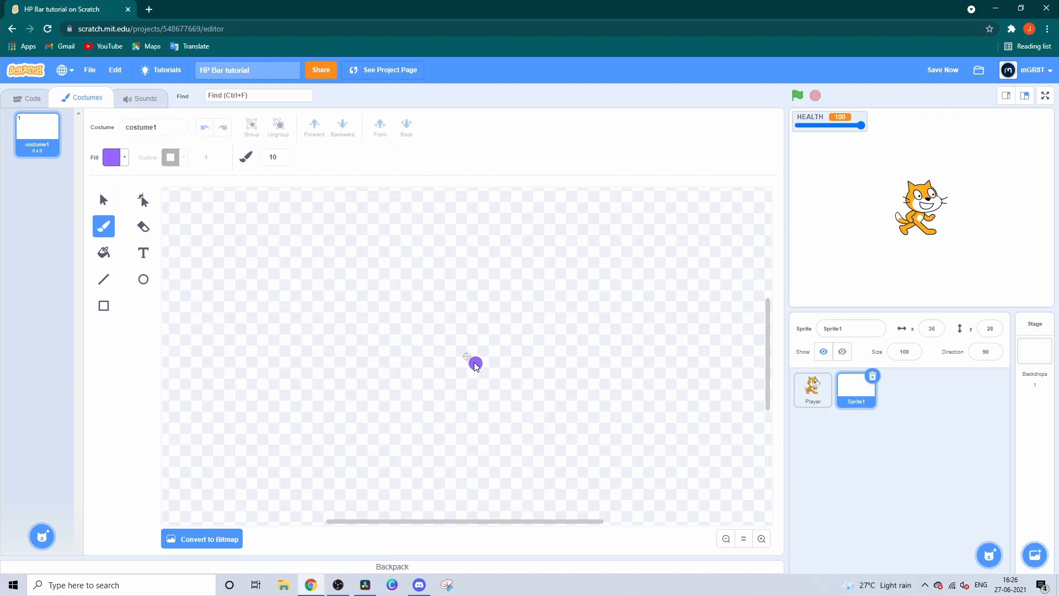
{"action": "left_click", "coordinate": [103, 199]}
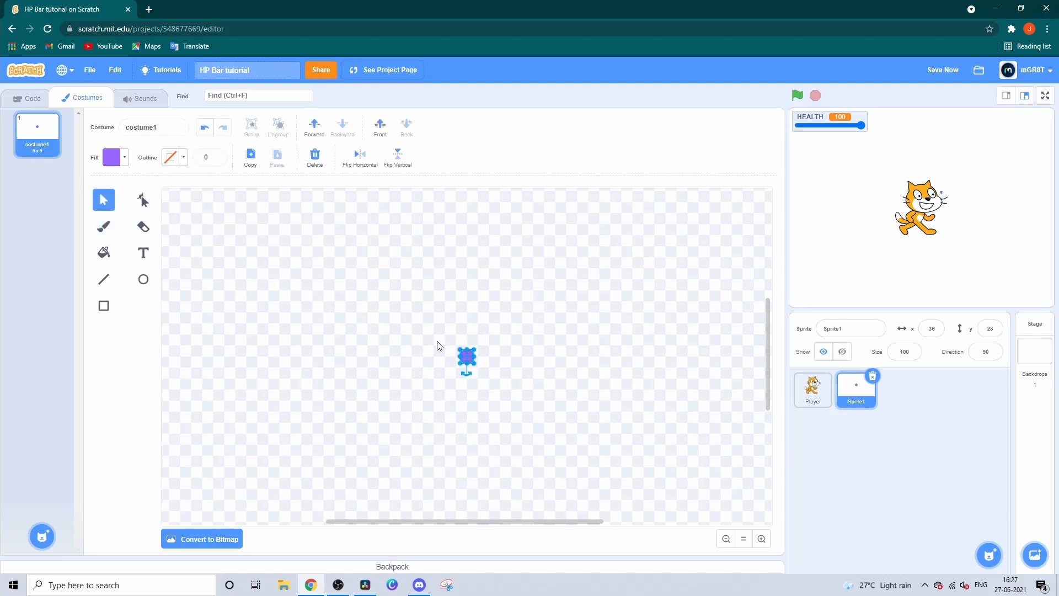
{"action": "left_click", "coordinate": [29, 98]}
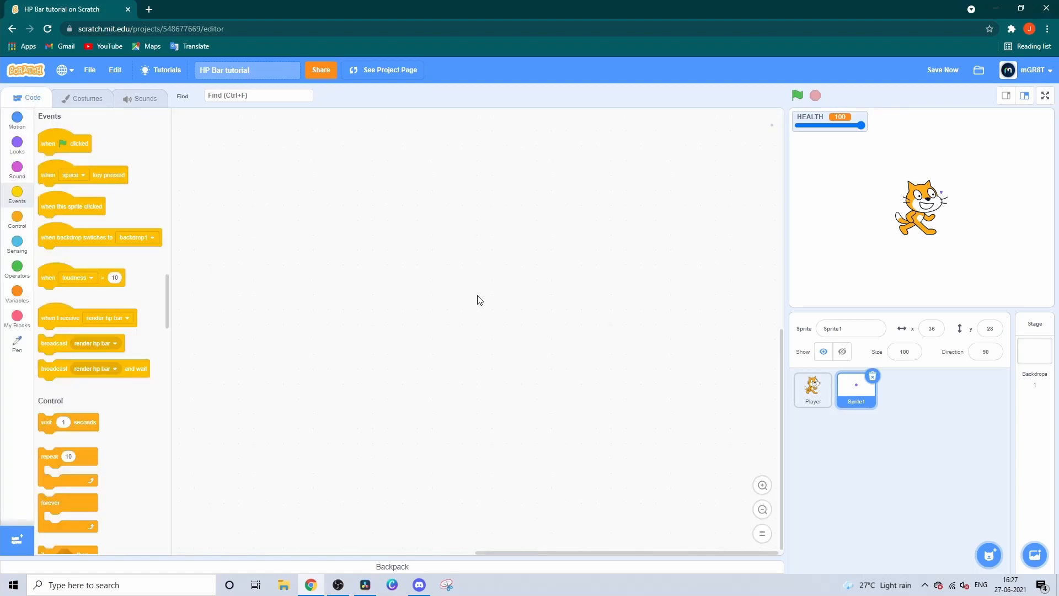
{"action": "left_click", "coordinate": [851, 329]}
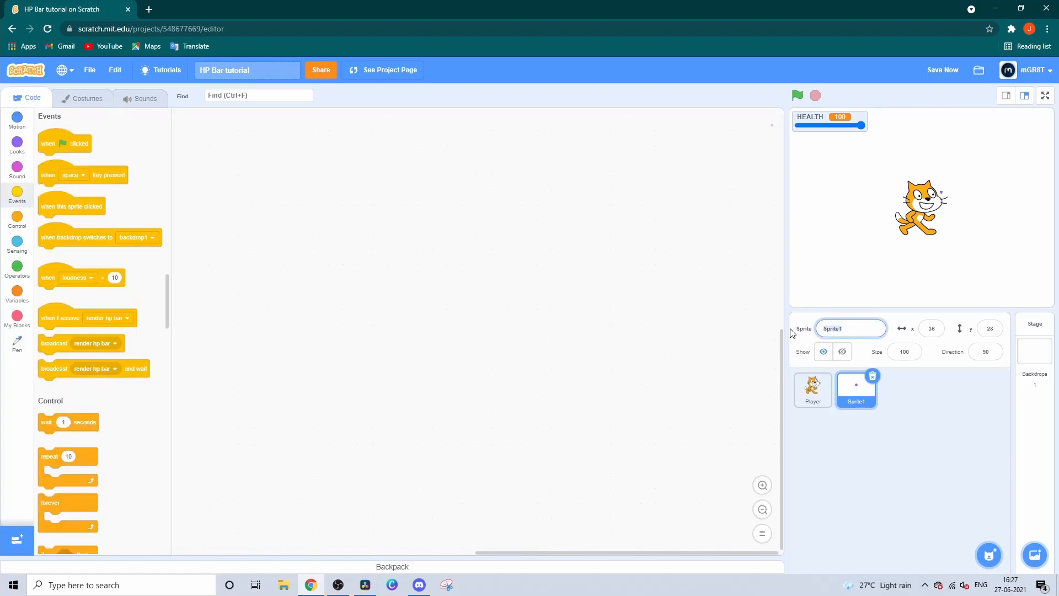
{"action": "type", "text": "renderer"}
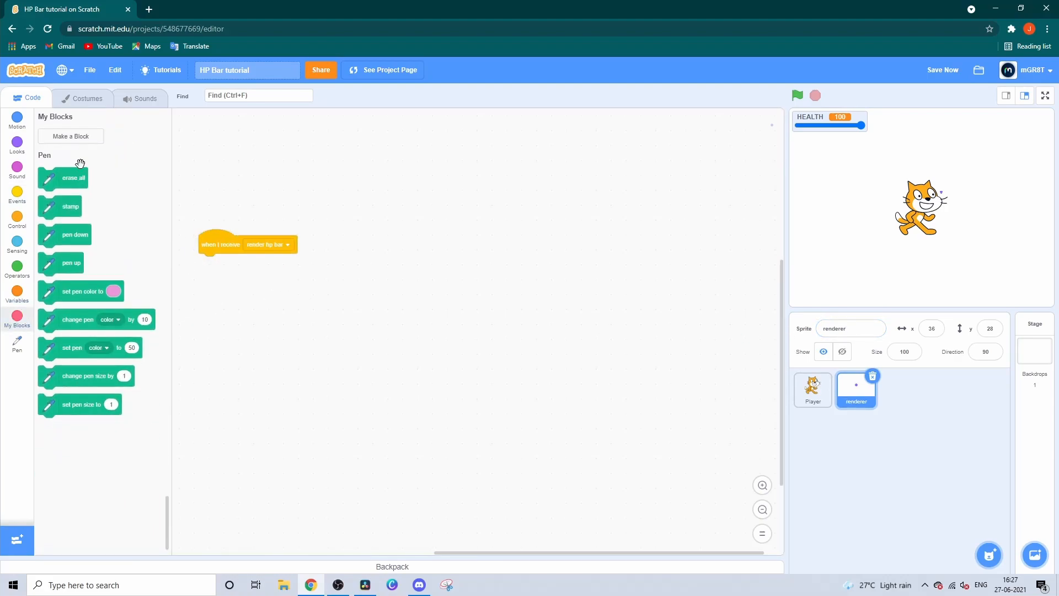
- Make block 'render hp bar' with inputs health, x, y, size, width, no screen refresh
{"action": "left_click", "coordinate": [70, 136]}
{"action": "type", "text": "render hp ba"}
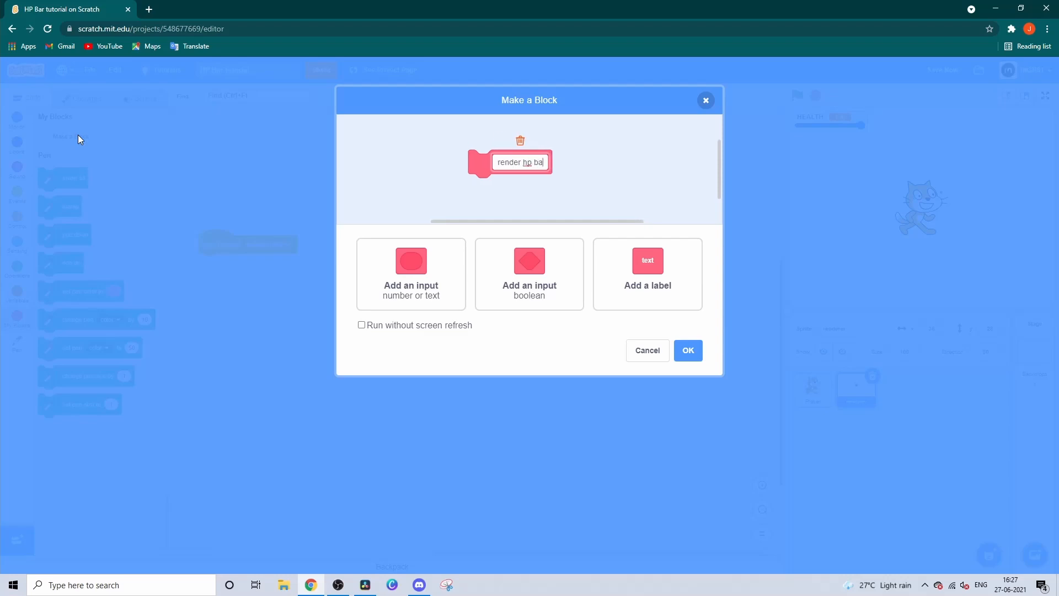
{"action": "left_click", "coordinate": [411, 274]}
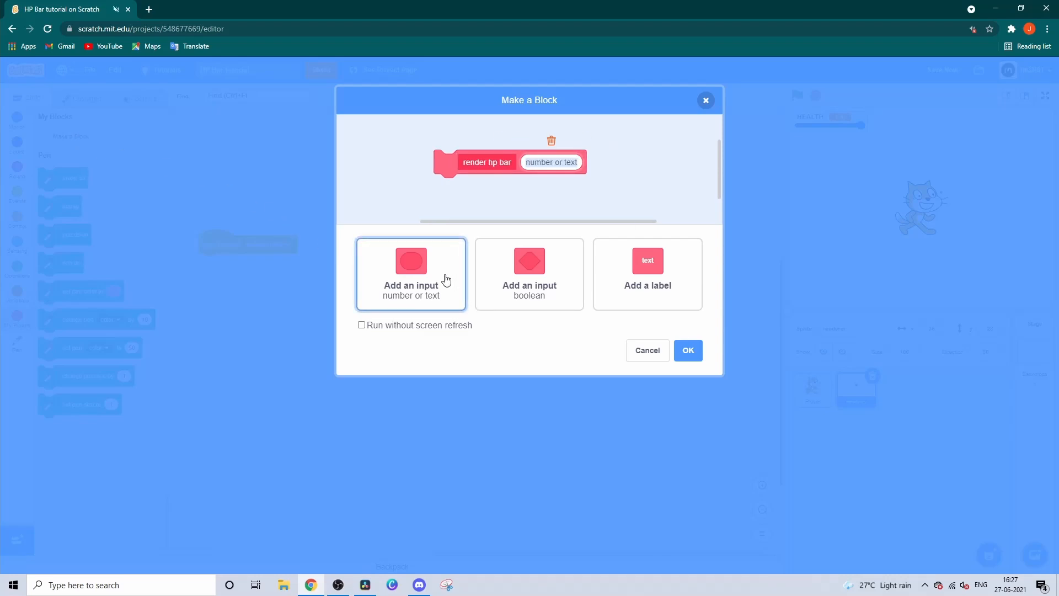
{"action": "type", "text": "health"}
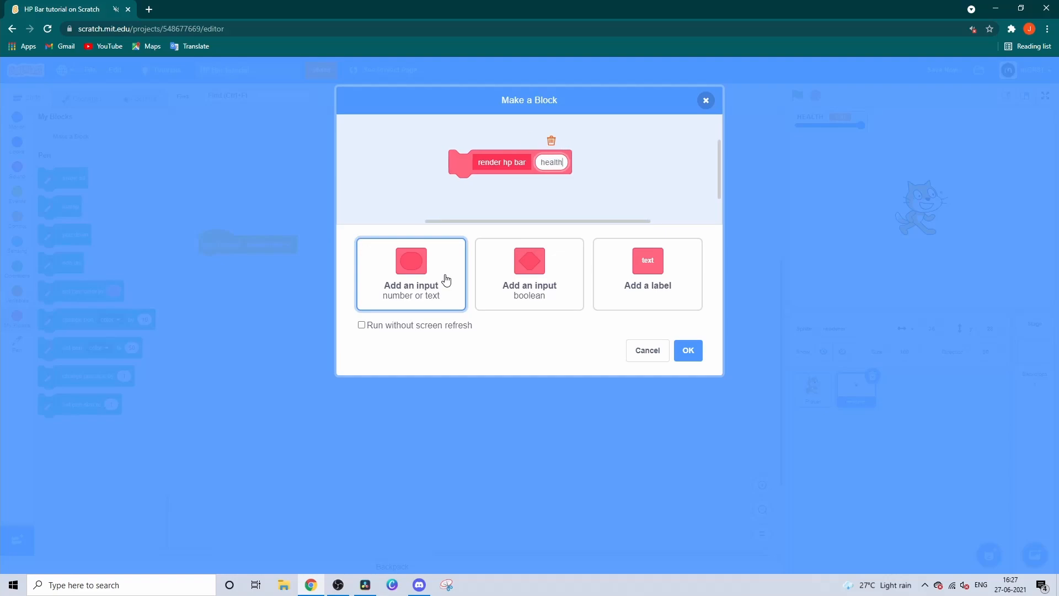
{"action": "left_click", "coordinate": [410, 274]}
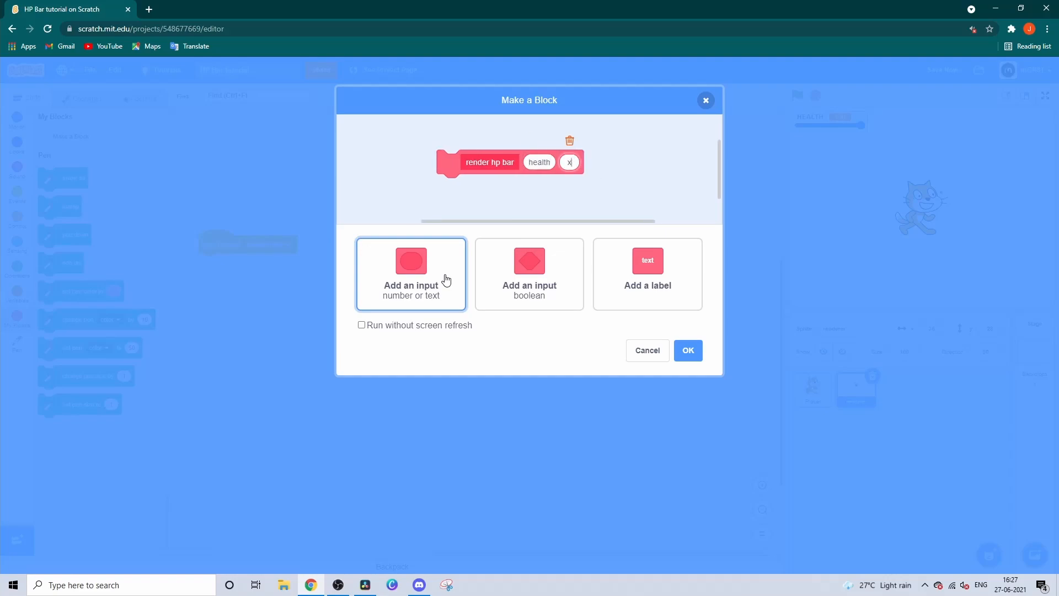
{"action": "left_click", "coordinate": [410, 274]}
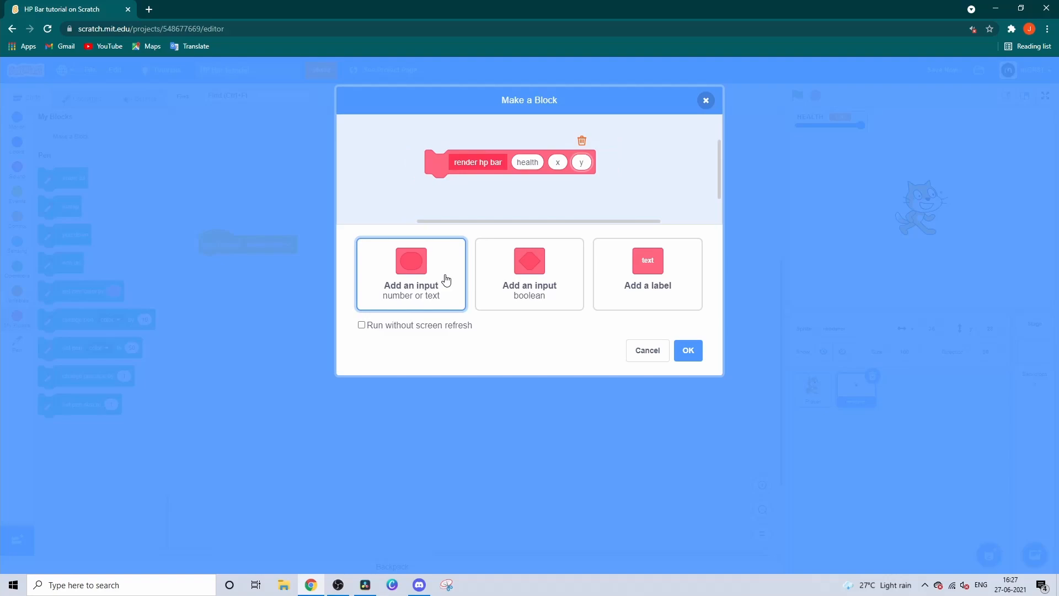
{"action": "type", "text": "size"}
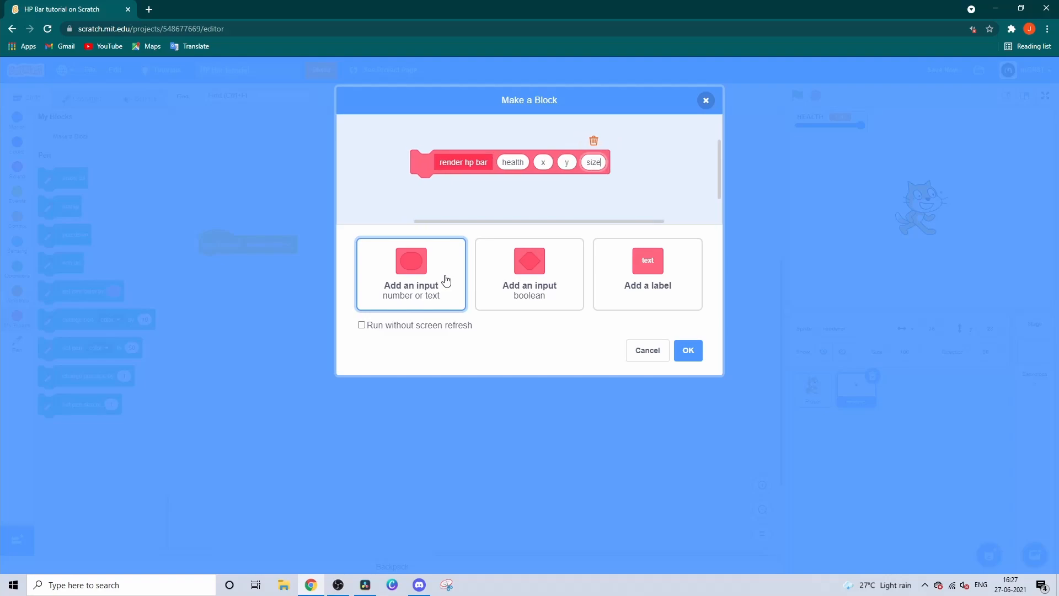
{"action": "left_click", "coordinate": [410, 273]}
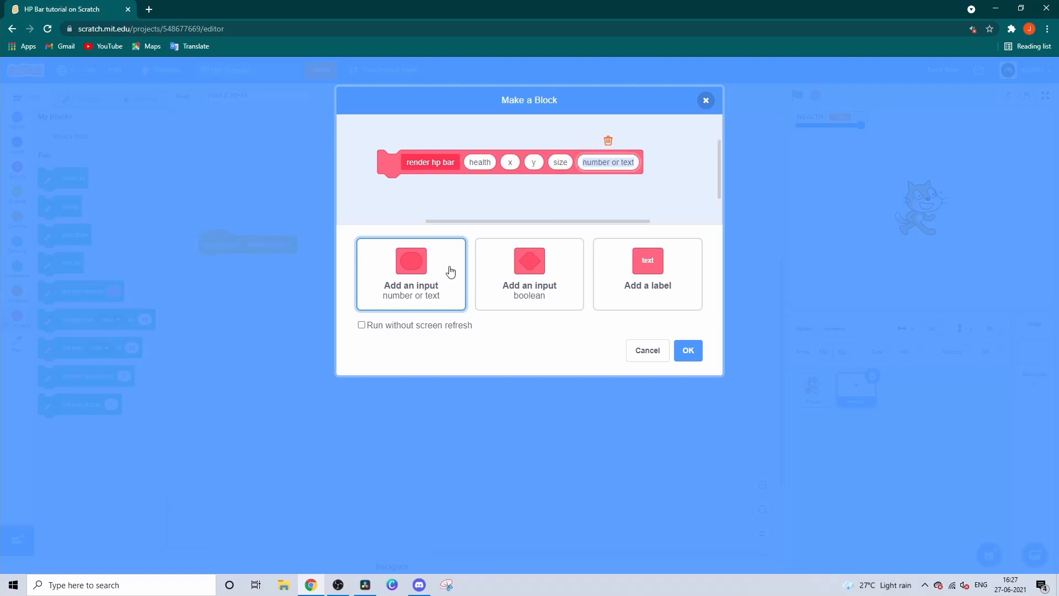
{"action": "type", "text": "width"}
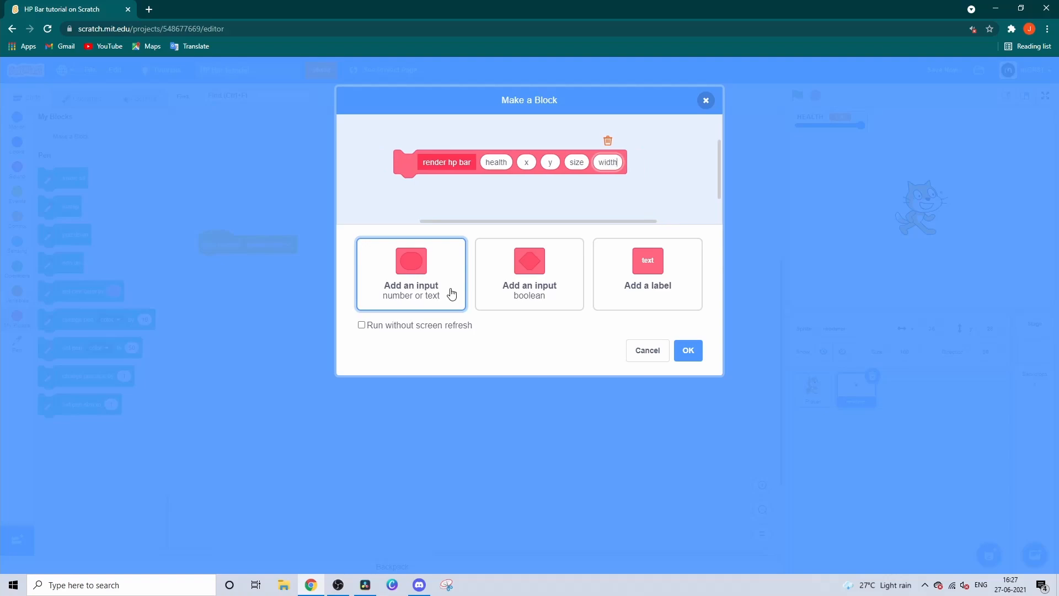
{"action": "left_click", "coordinate": [361, 325]}
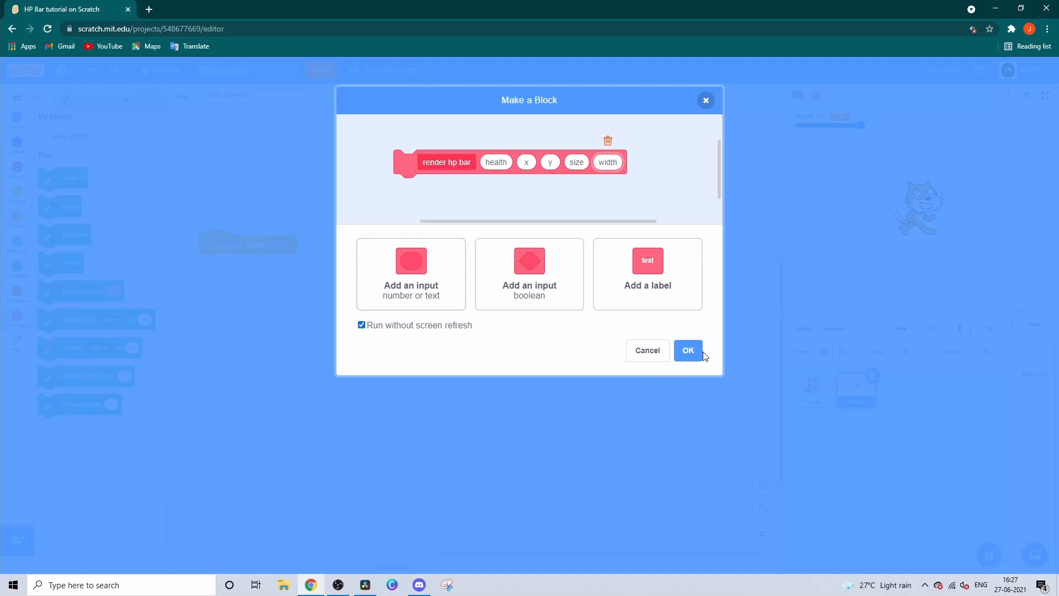
{"action": "left_click", "coordinate": [688, 350]}
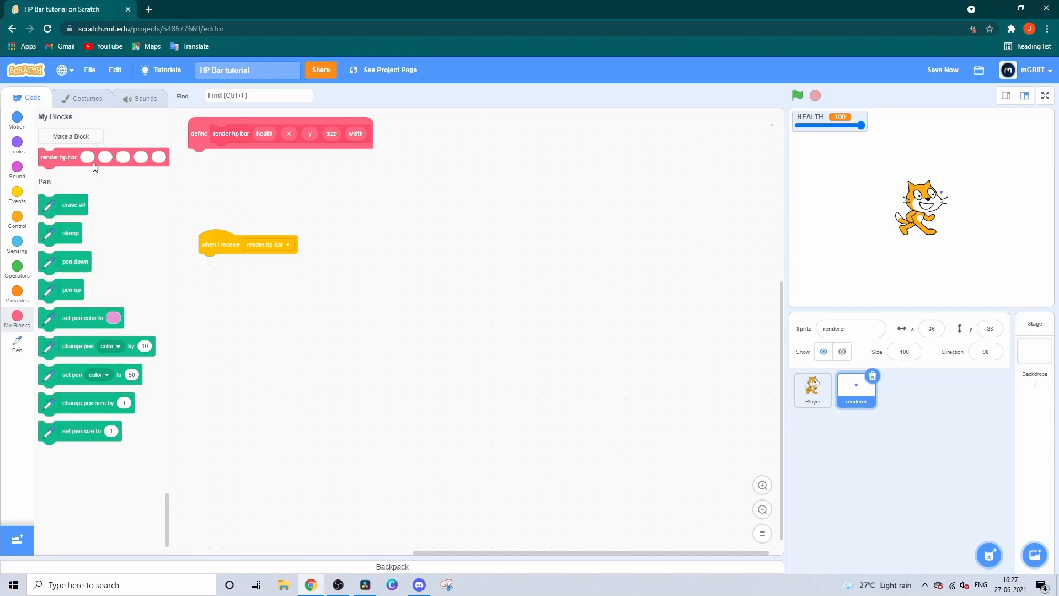
- Call render hp bar on receive with HEALTH, Player x − 33, Player y + 70, 13, 1.8
{"action": "left_click_drag", "start_coordinate": [60, 157], "coordinate": [220, 262]}
{"action": "type", "text": "1.8"}
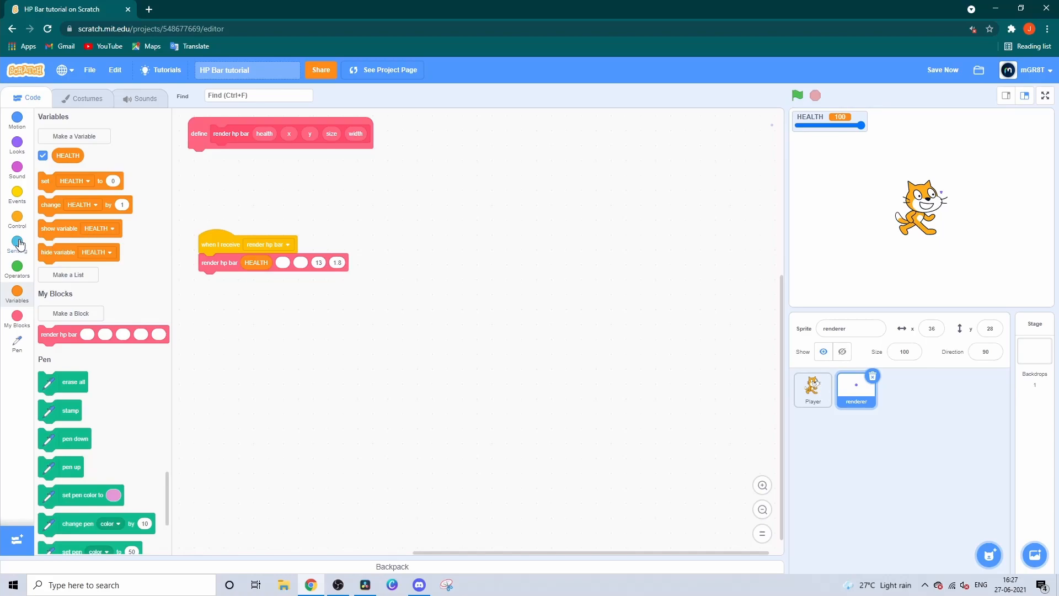
{"action": "left_click", "coordinate": [17, 243]}
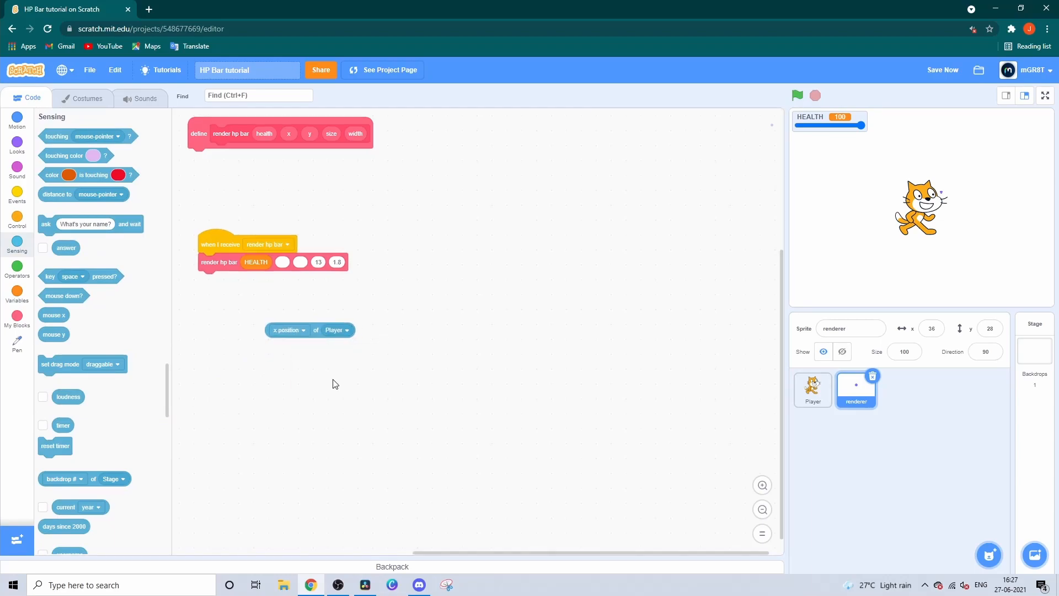
{"action": "left_click", "coordinate": [288, 330]}
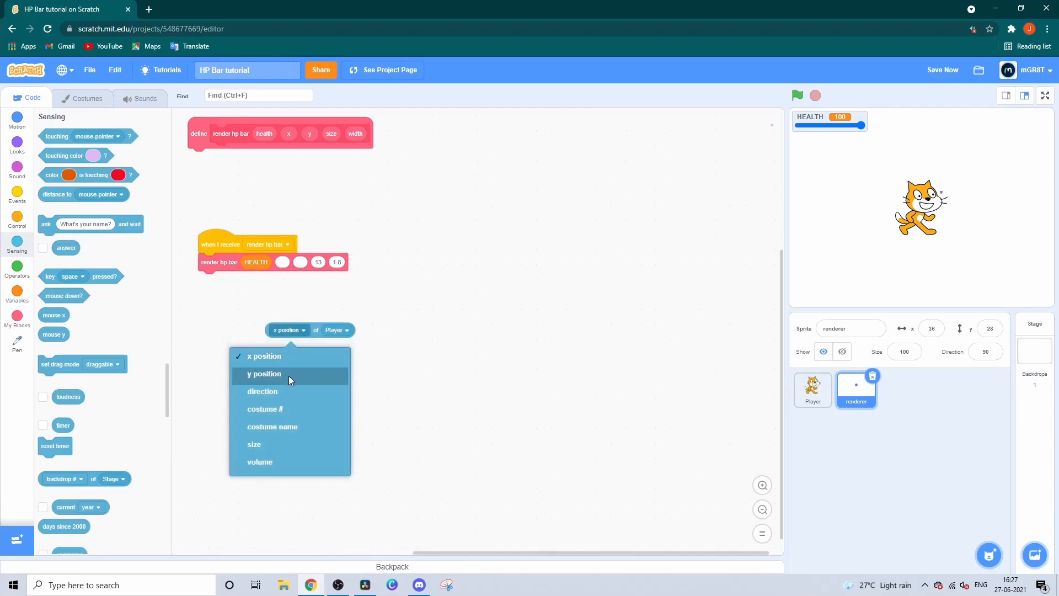
{"action": "left_click", "coordinate": [265, 373]}
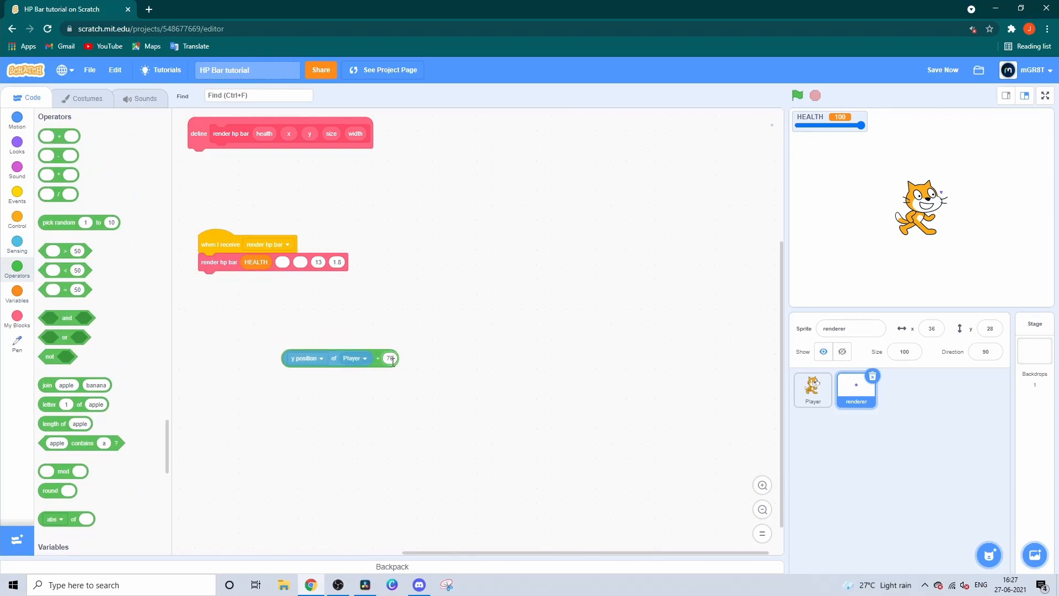
{"action": "left_click_drag", "start_coordinate": [317, 358], "coordinate": [300, 264]}
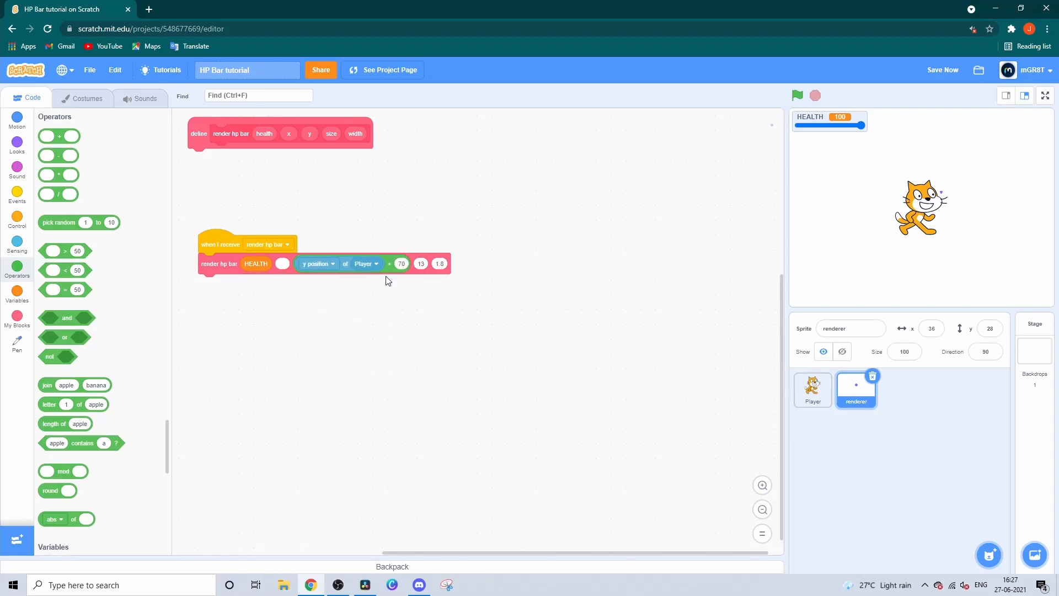
{"action": "mouse_move", "coordinate": [58, 156]}
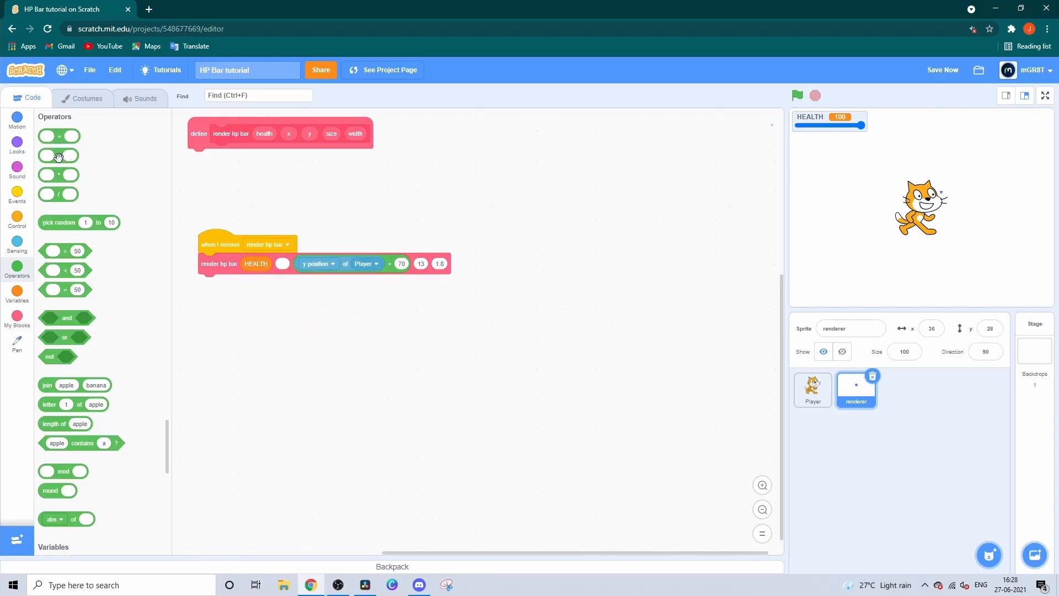
{"action": "right_click", "coordinate": [355, 268]}
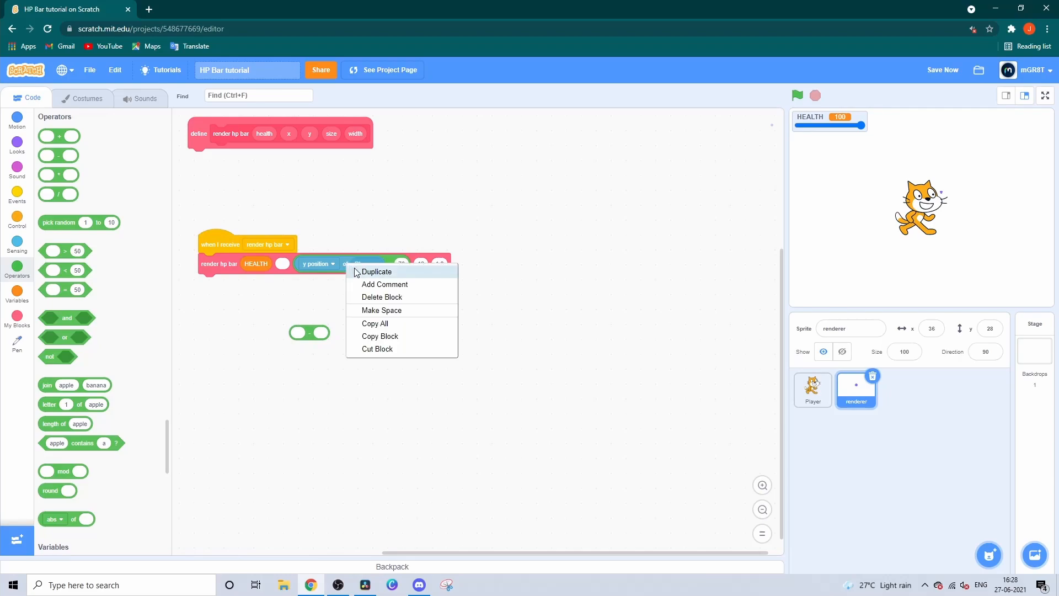
{"action": "left_click", "coordinate": [376, 272]}
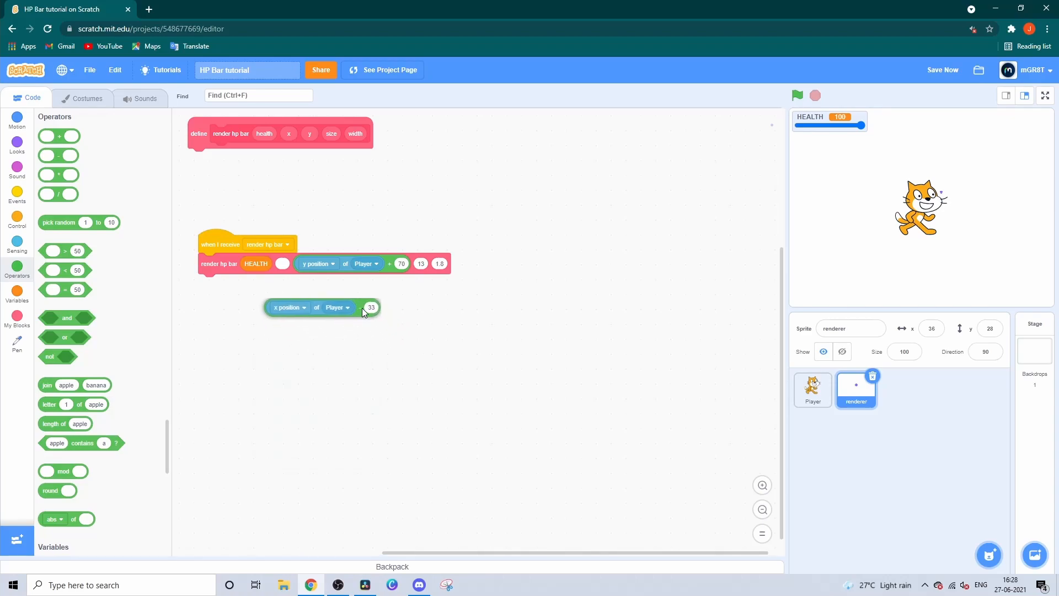
{"action": "left_click_drag", "start_coordinate": [325, 308], "coordinate": [318, 263]}
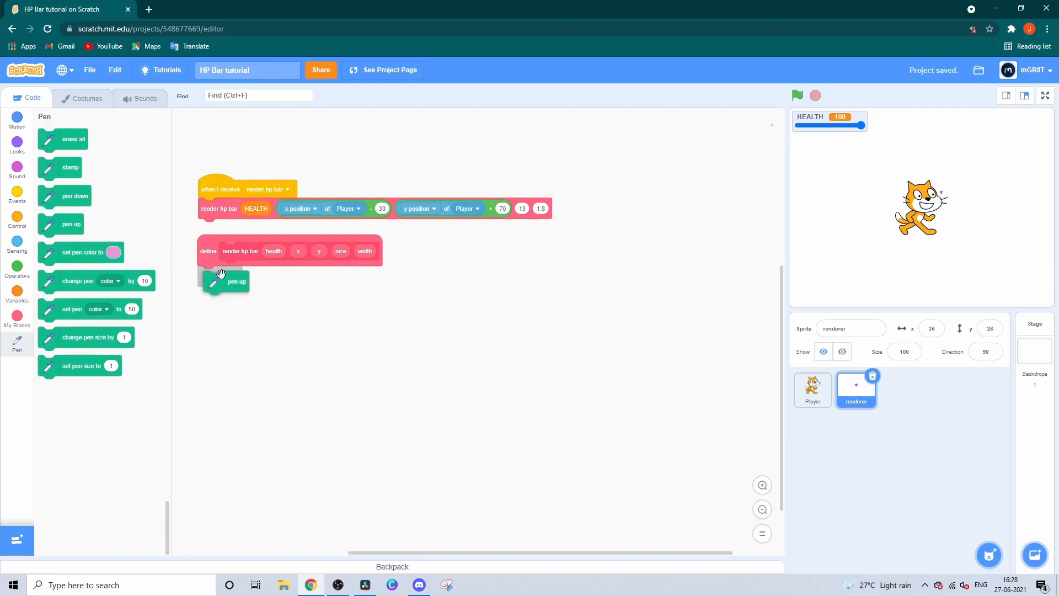
- Add pen up, erase all, go to x: x y: y, and a grey pen colour to the definition
{"action": "left_click_drag", "start_coordinate": [73, 139], "coordinate": [232, 298]}
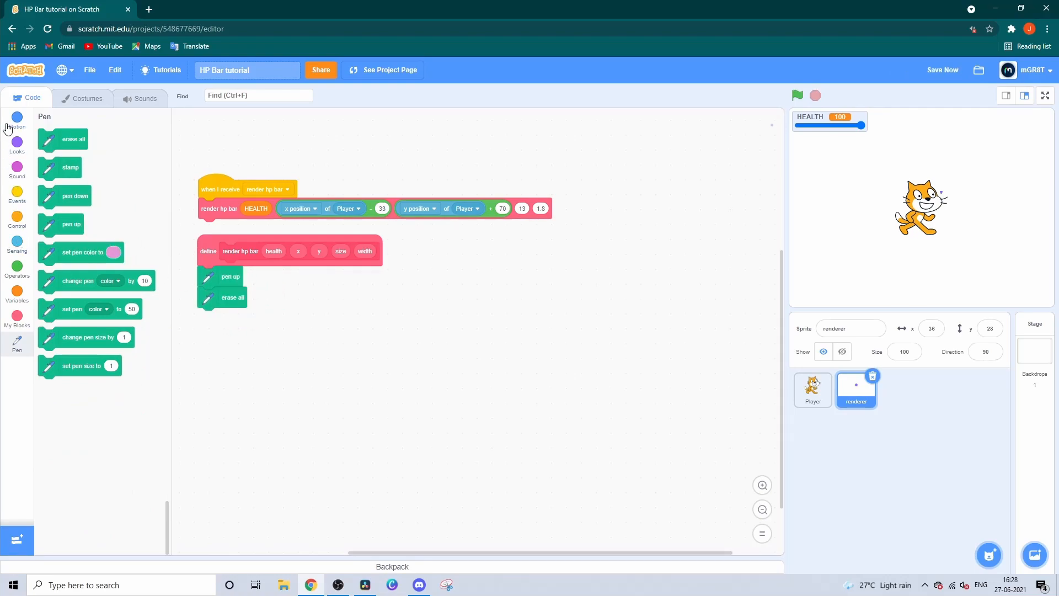
{"action": "left_click", "coordinate": [16, 120]}
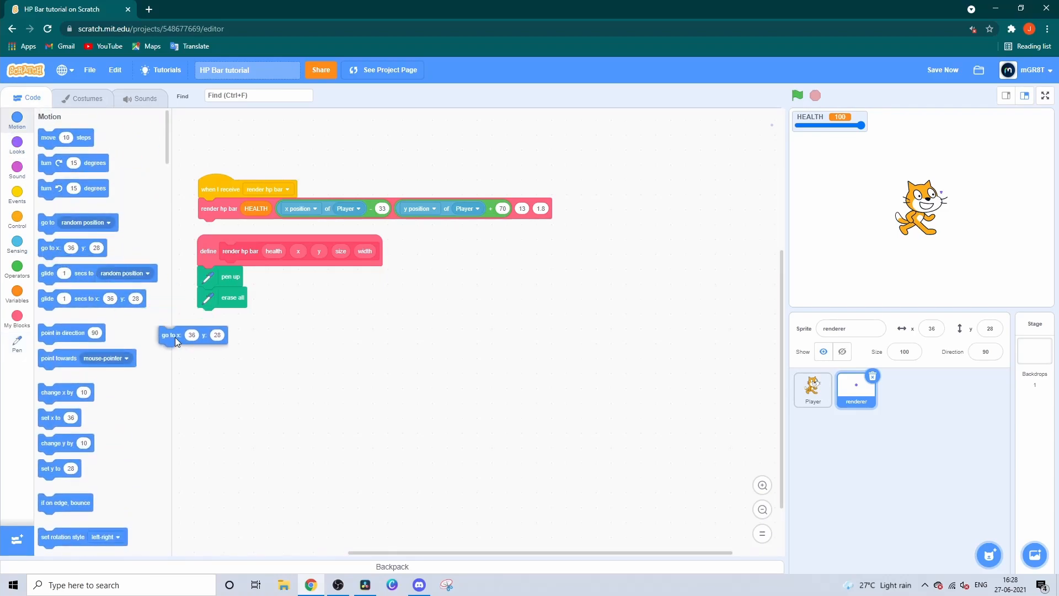
{"action": "left_click_drag", "start_coordinate": [192, 335], "coordinate": [230, 316]}
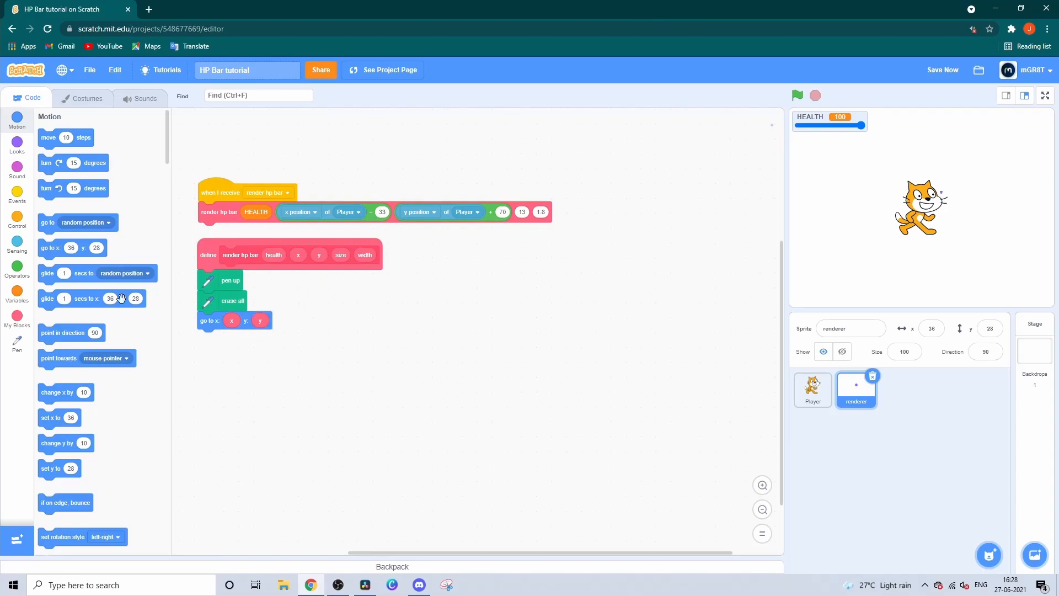
{"action": "left_click", "coordinate": [17, 341]}
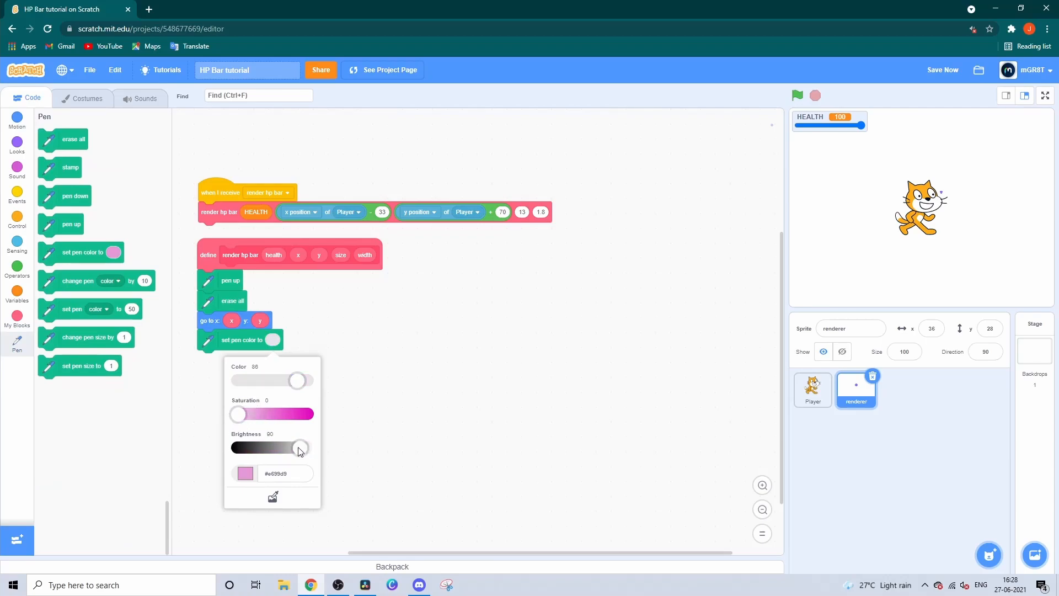
{"action": "left_click_drag", "start_coordinate": [300, 448], "coordinate": [280, 448]}
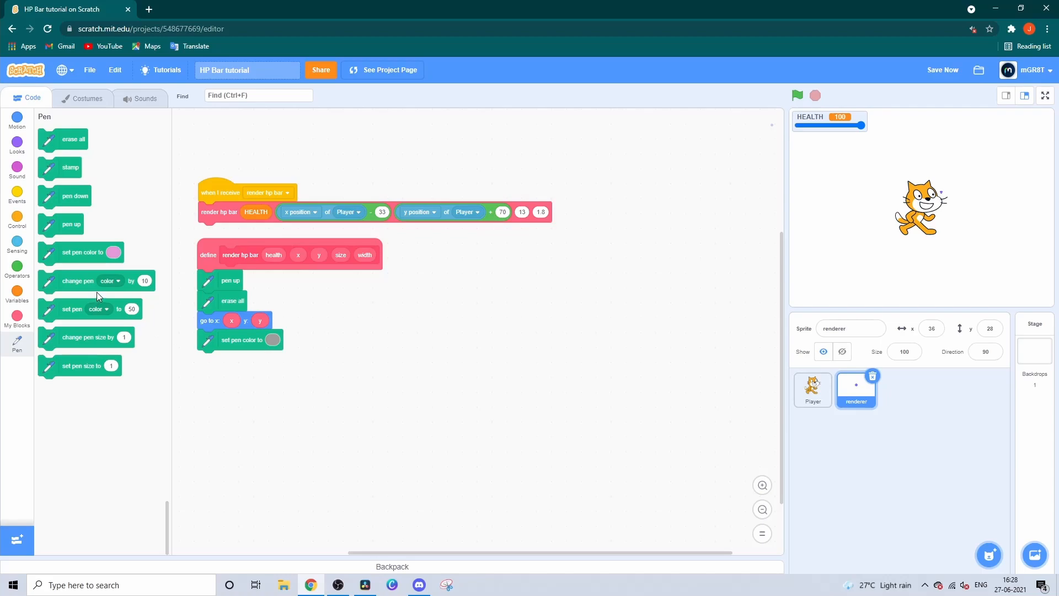
{"action": "mouse_move", "coordinate": [81, 371]}
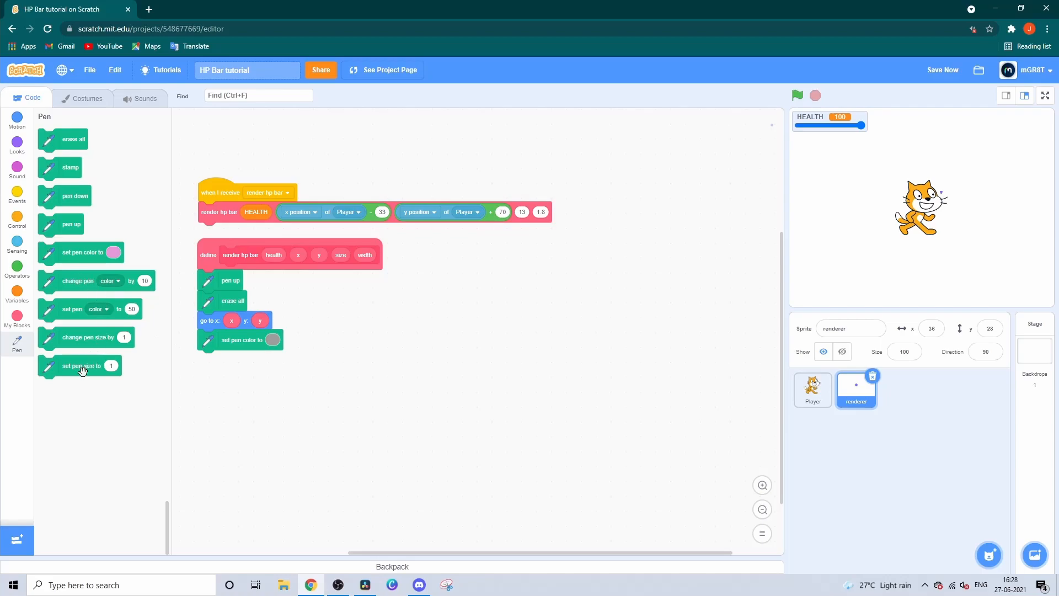
- Set the pen size to size + 8
{"action": "left_click", "coordinate": [16, 269]}
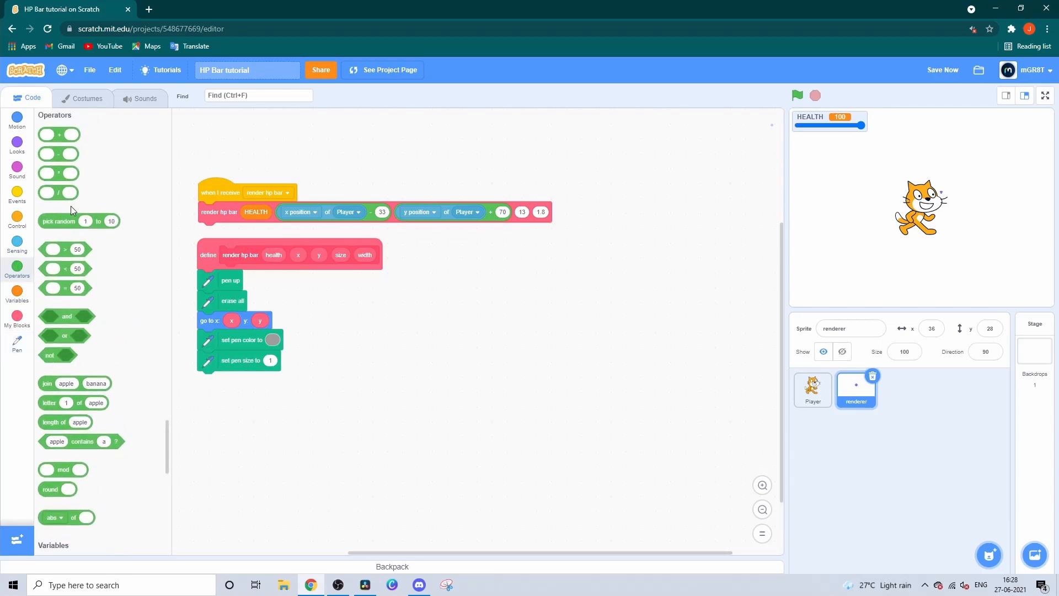
{"action": "left_click_drag", "start_coordinate": [59, 134], "coordinate": [331, 371]}
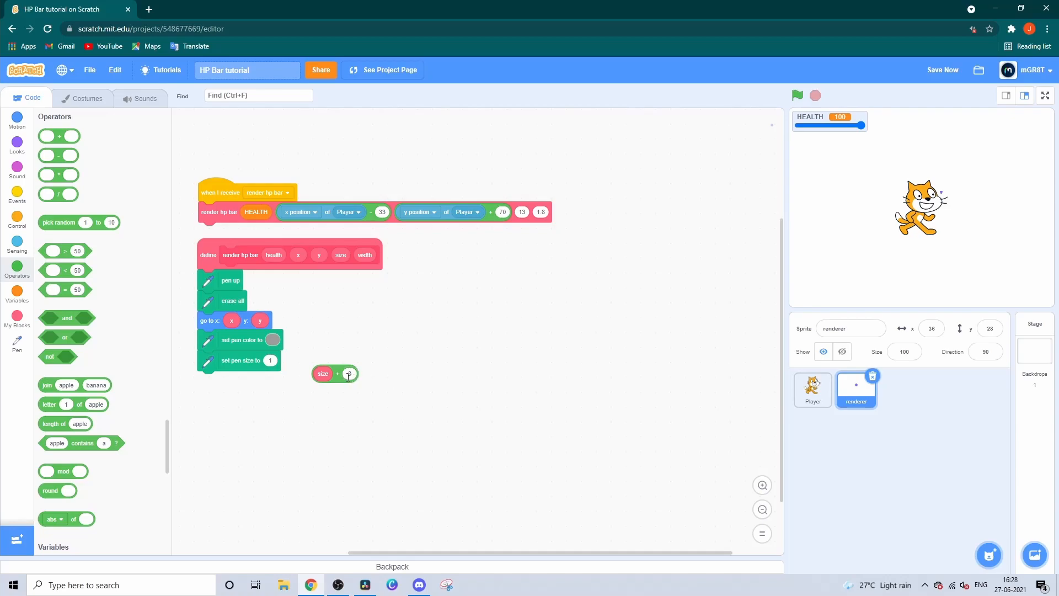
{"action": "left_click_drag", "start_coordinate": [335, 374], "coordinate": [274, 361]}
{"action": "type", "text": "6"}
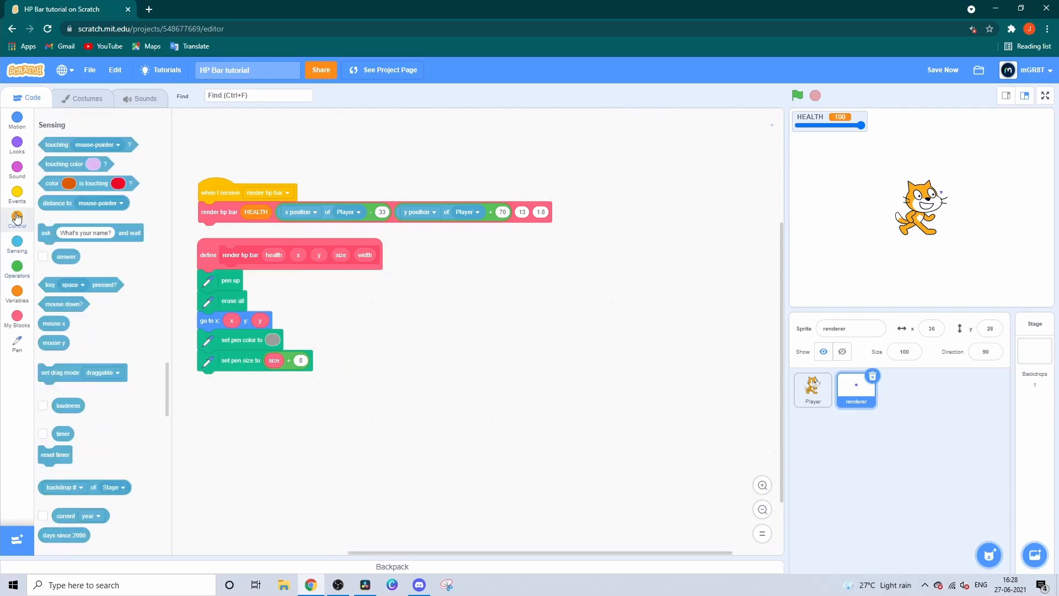
- Add repeat (100 / width) with pen down and change x by 1, followed by pen up
{"action": "left_click", "coordinate": [17, 220]}
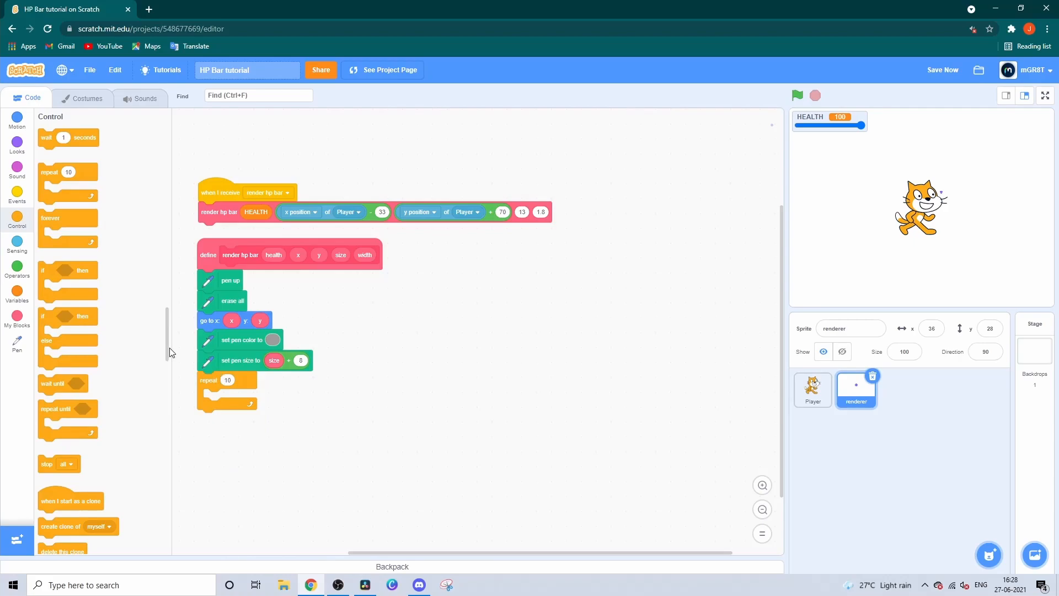
{"action": "left_click", "coordinate": [16, 267]}
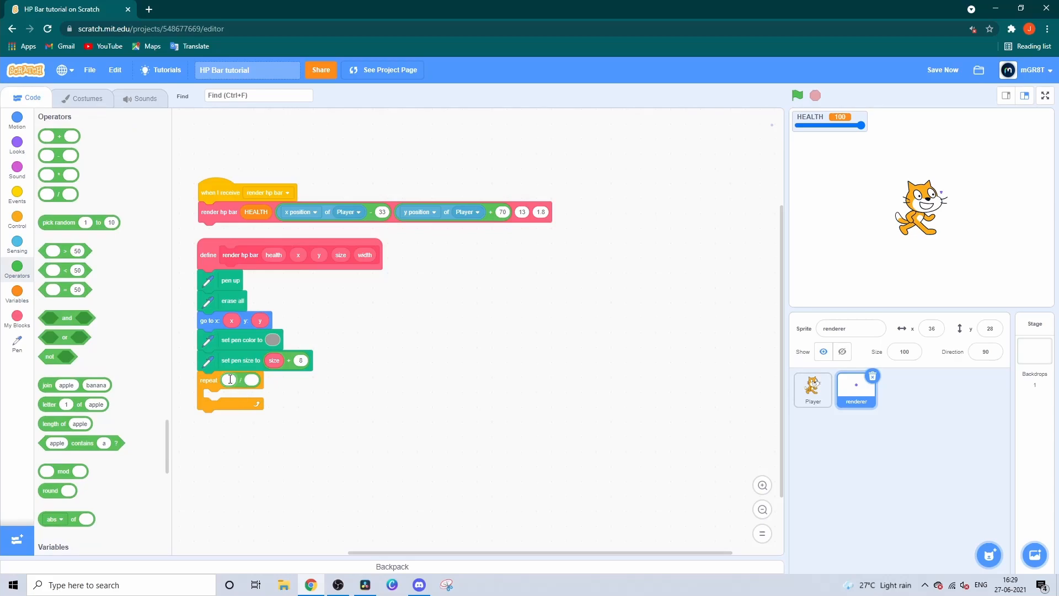
{"action": "type", "text": "100"}
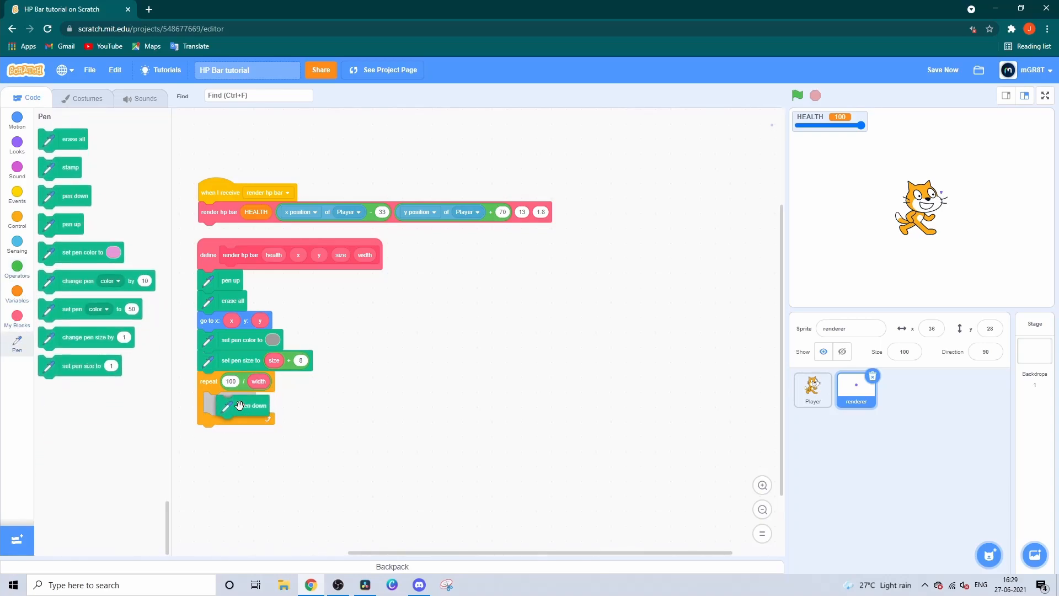
{"action": "left_click", "coordinate": [17, 120]}
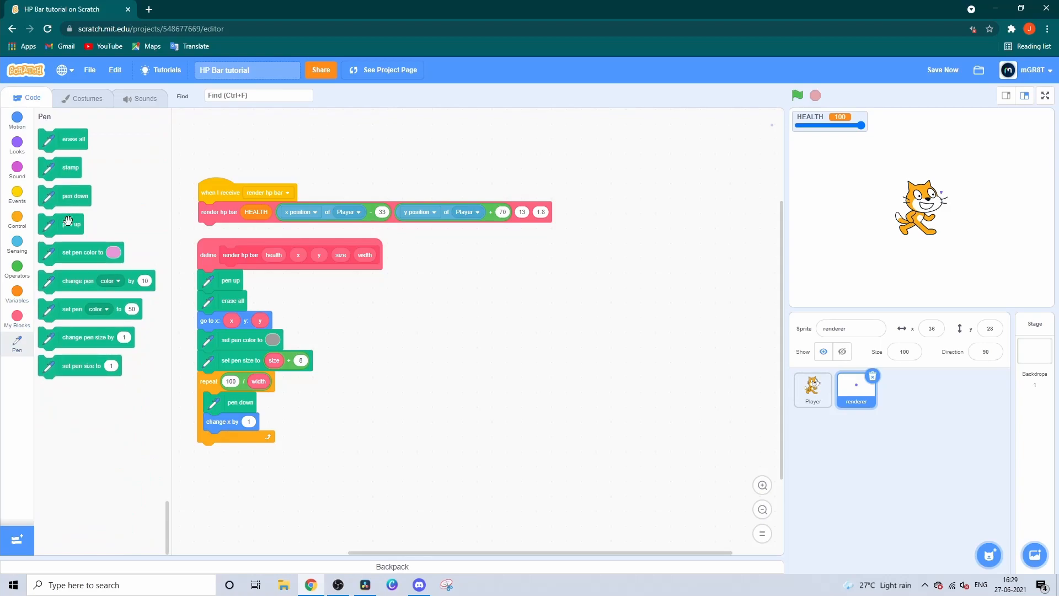
{"action": "left_click_drag", "start_coordinate": [72, 224], "coordinate": [230, 453]}
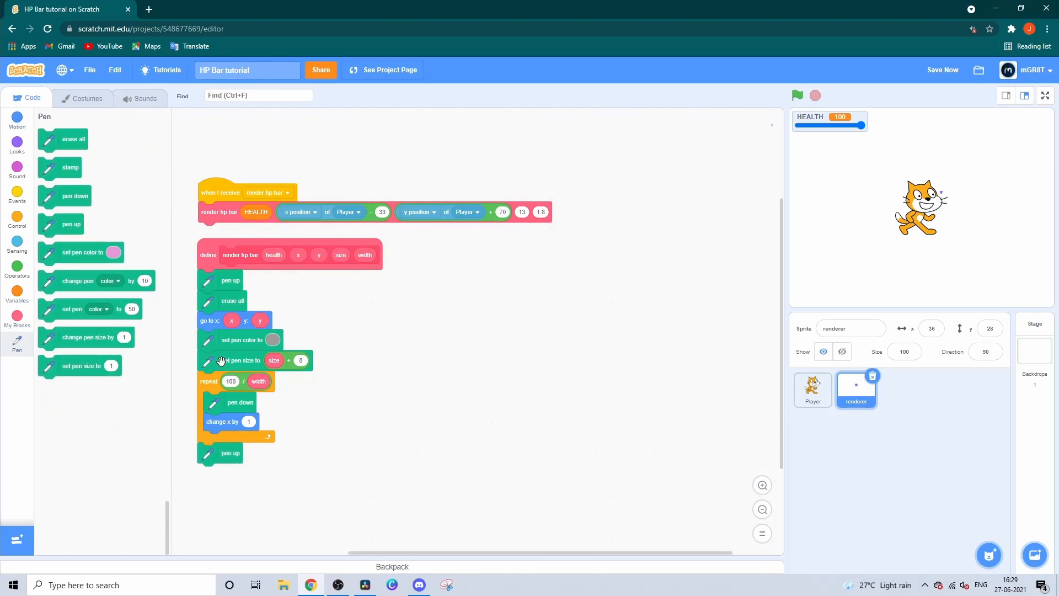
- Duplicate the drawing blocks and make the second stroke's pen colour red
{"action": "scroll", "scroll_direction": "down", "scroll_amount": 3}
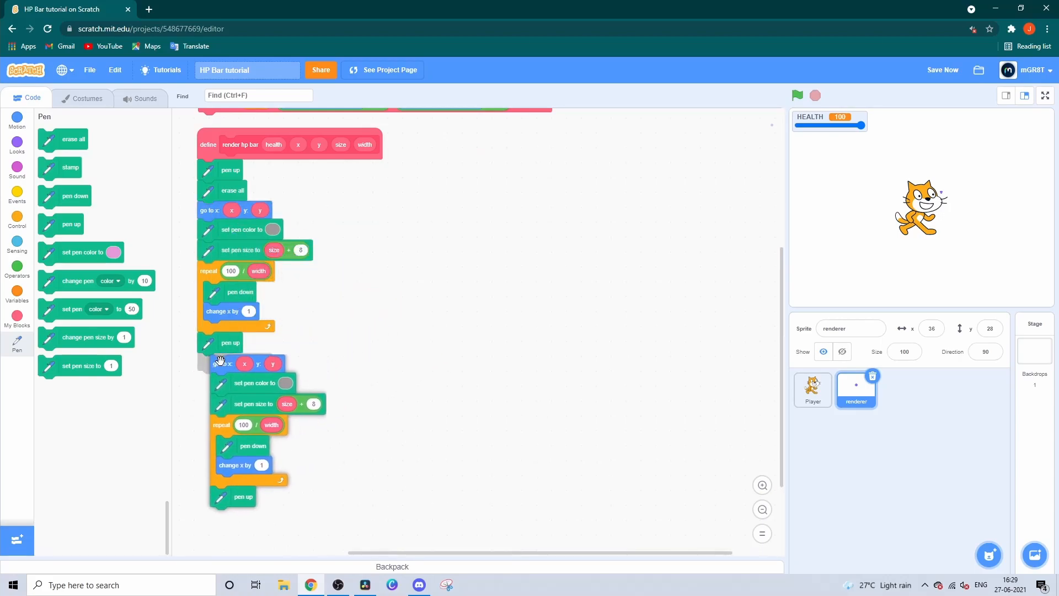
{"action": "left_click", "coordinate": [272, 325]}
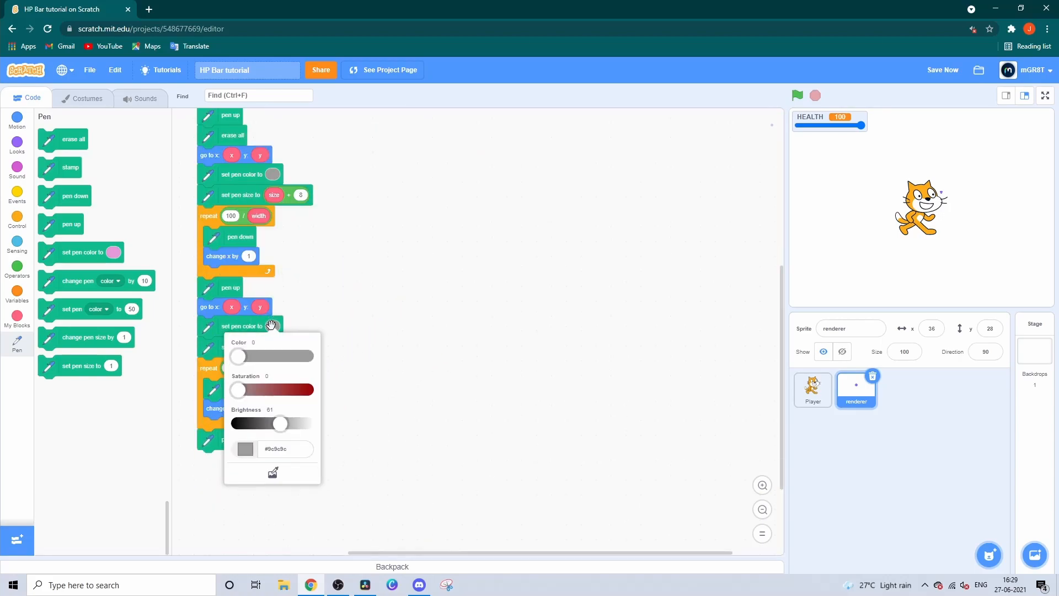
{"action": "left_click_drag", "start_coordinate": [281, 423], "coordinate": [308, 434]}
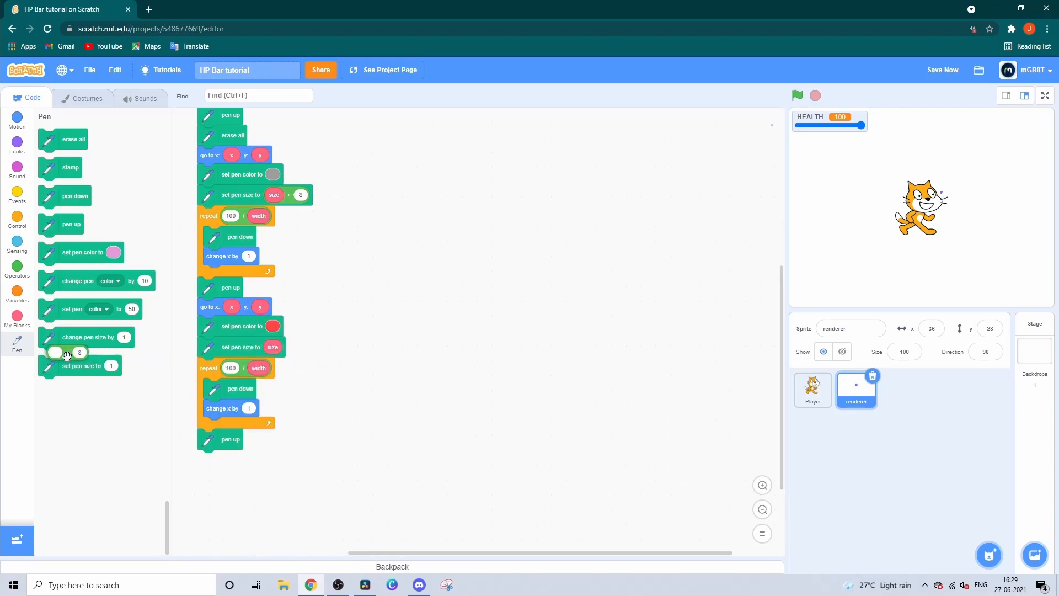
- Make the third stroke green with its repeat count using health
{"action": "scroll", "scroll_direction": "down", "scroll_amount": 3}
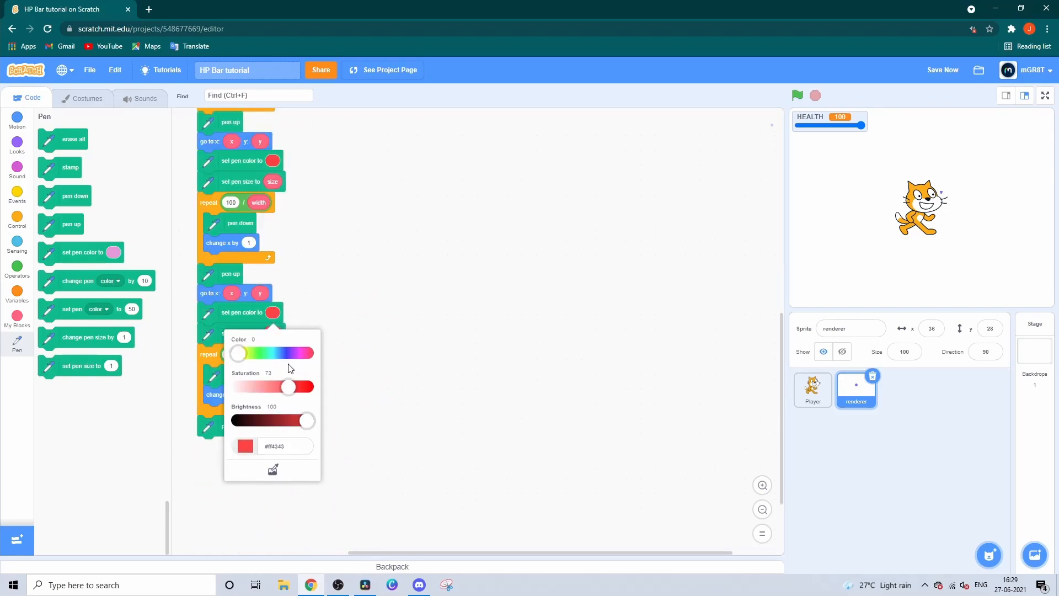
{"action": "left_click_drag", "start_coordinate": [237, 353], "coordinate": [260, 353]}
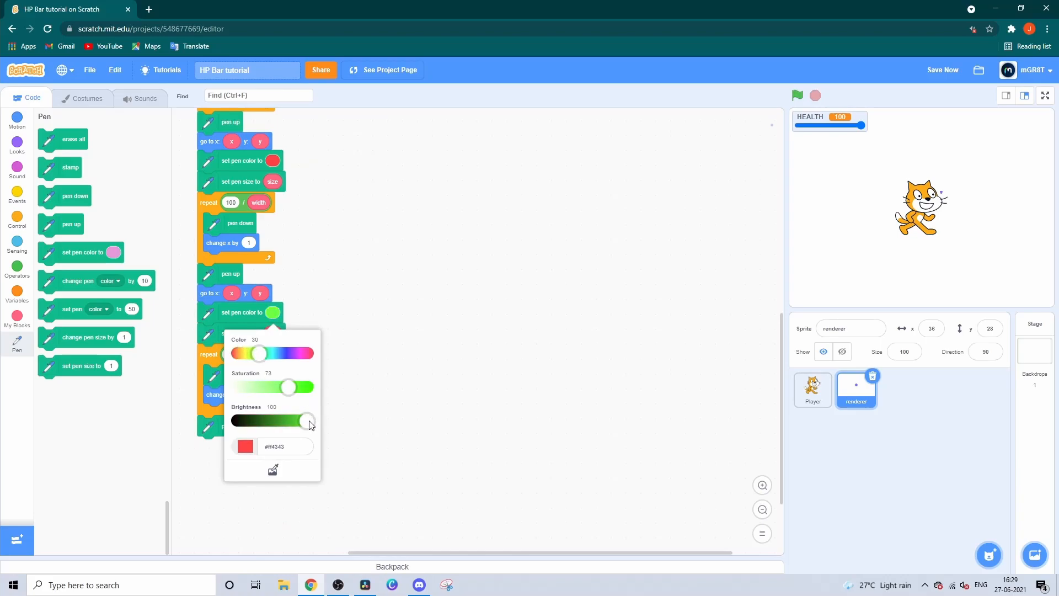
{"action": "left_click", "coordinate": [292, 359]}
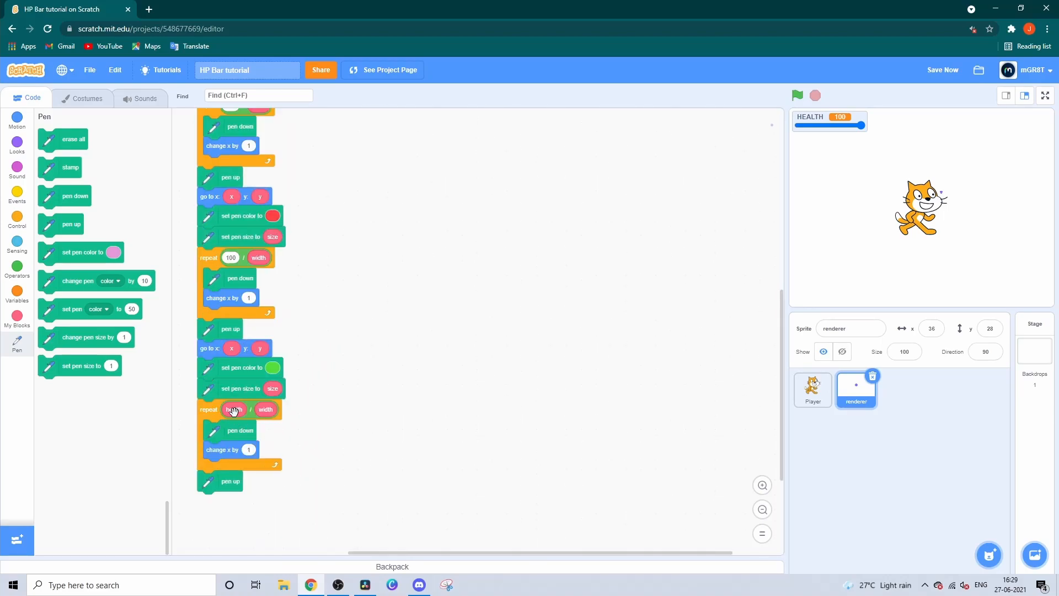
{"action": "left_click", "coordinate": [797, 95]}
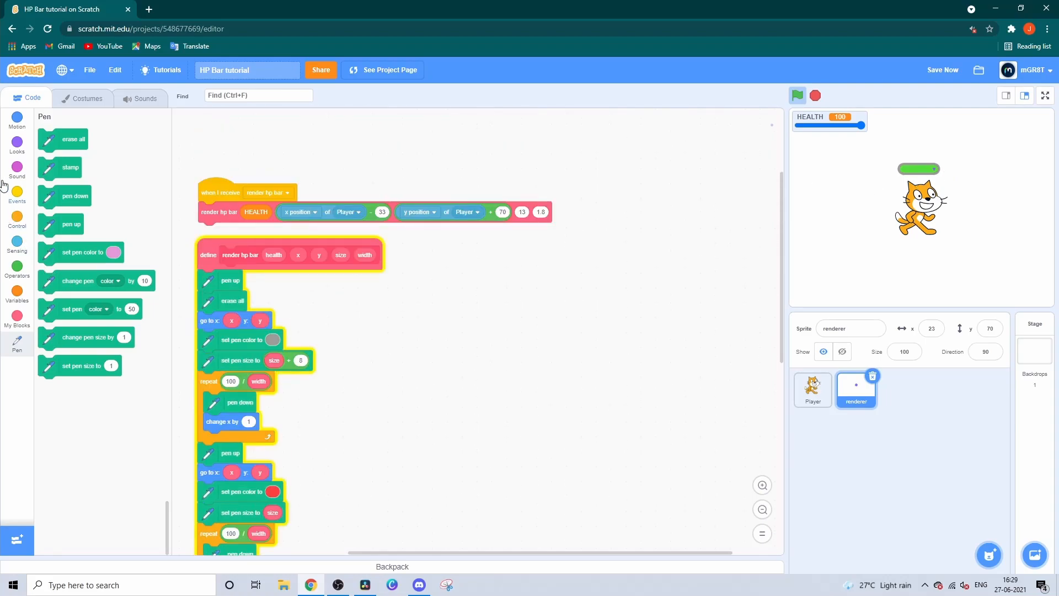
- Add a set ghost effect to 100 block in the render hp bar handler
{"action": "left_click", "coordinate": [17, 142]}
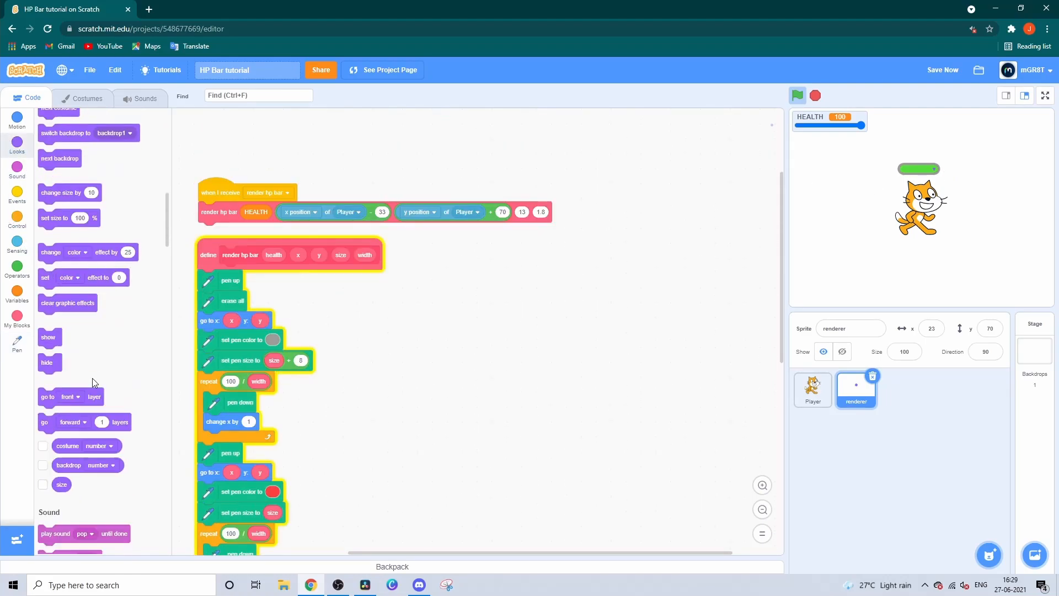
{"action": "left_click", "coordinate": [67, 277]}
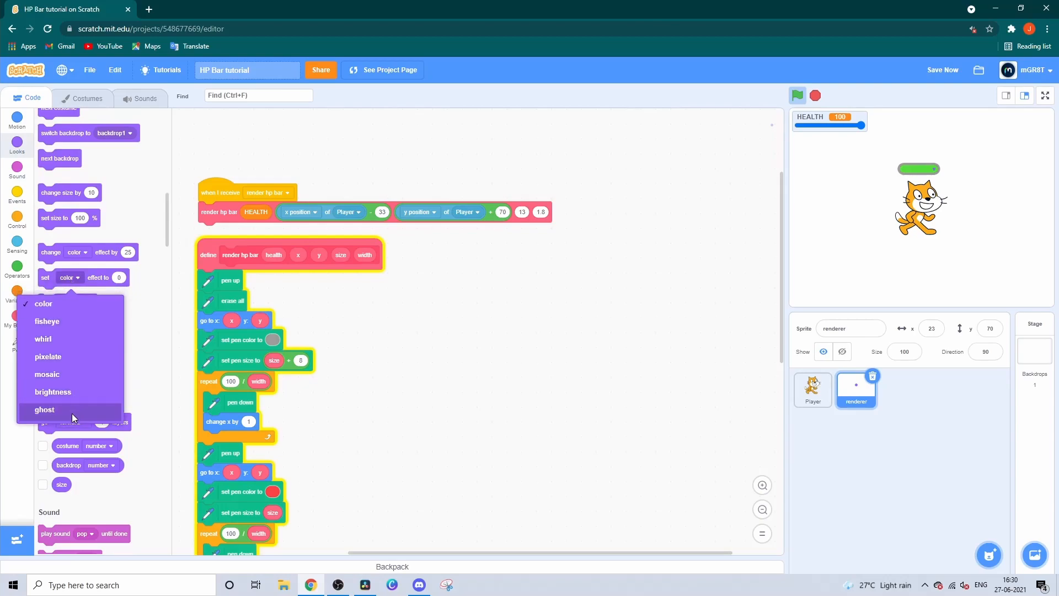
{"action": "left_click", "coordinate": [45, 409]}
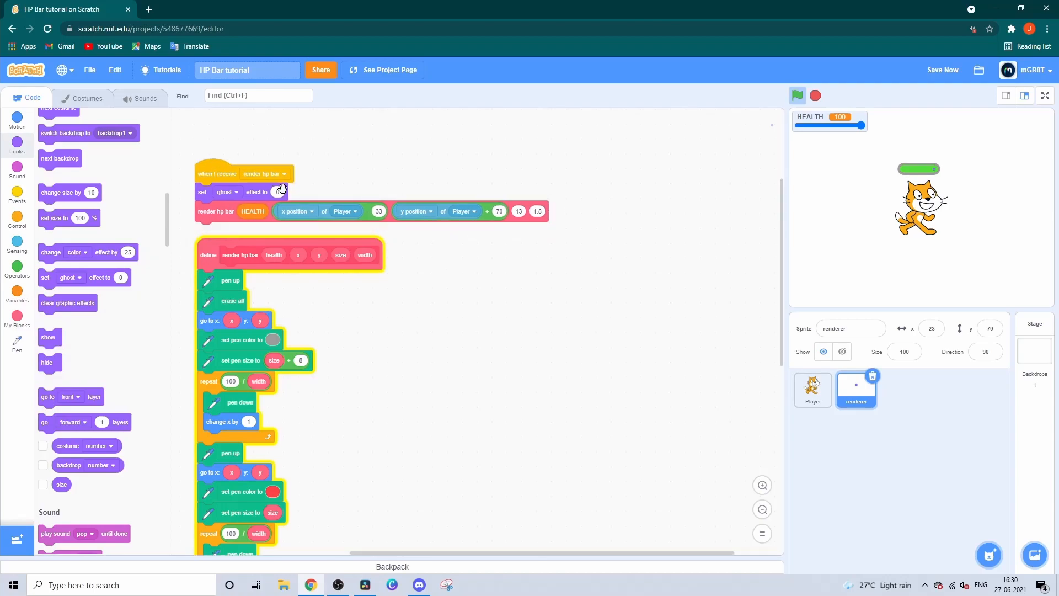
{"action": "type", "text": "100"}
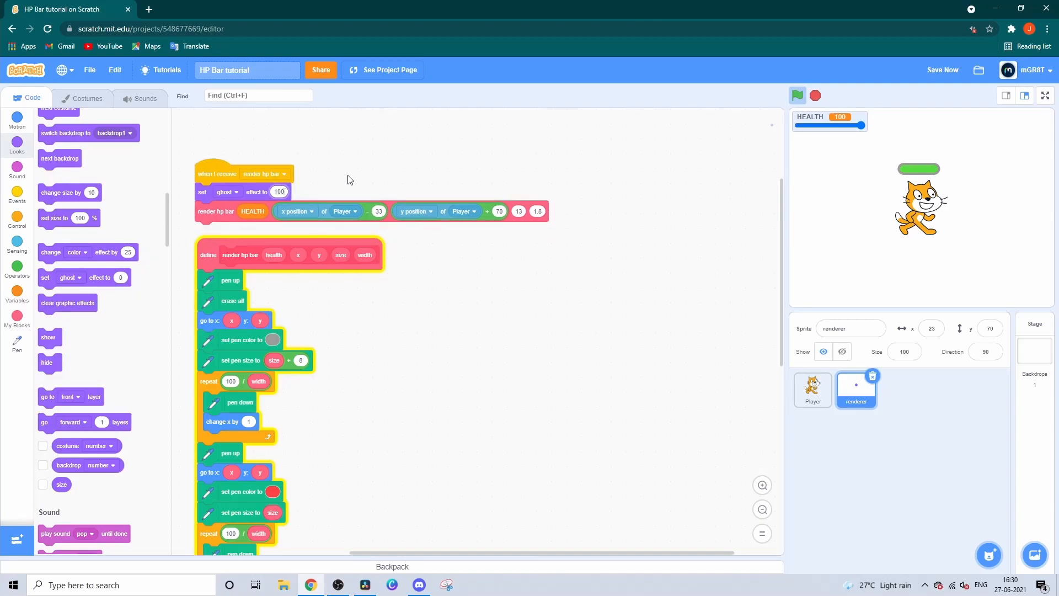
{"action": "mouse_move", "coordinate": [1049, 101]}
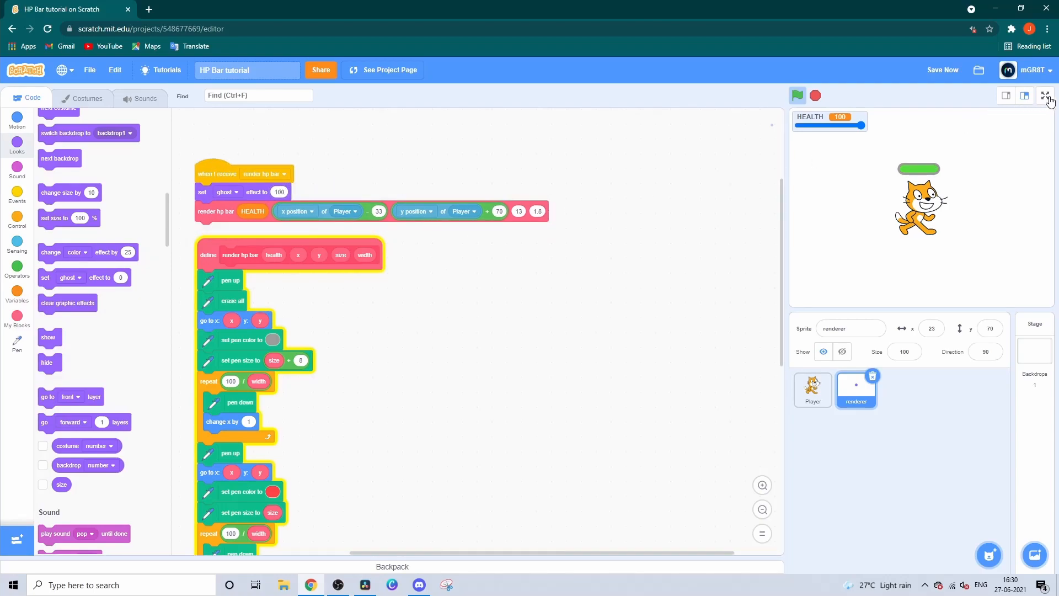
- In full screen, lower then raise the HEALTH slider to shrink and refill the green bar
{"action": "left_click", "coordinate": [1048, 96]}
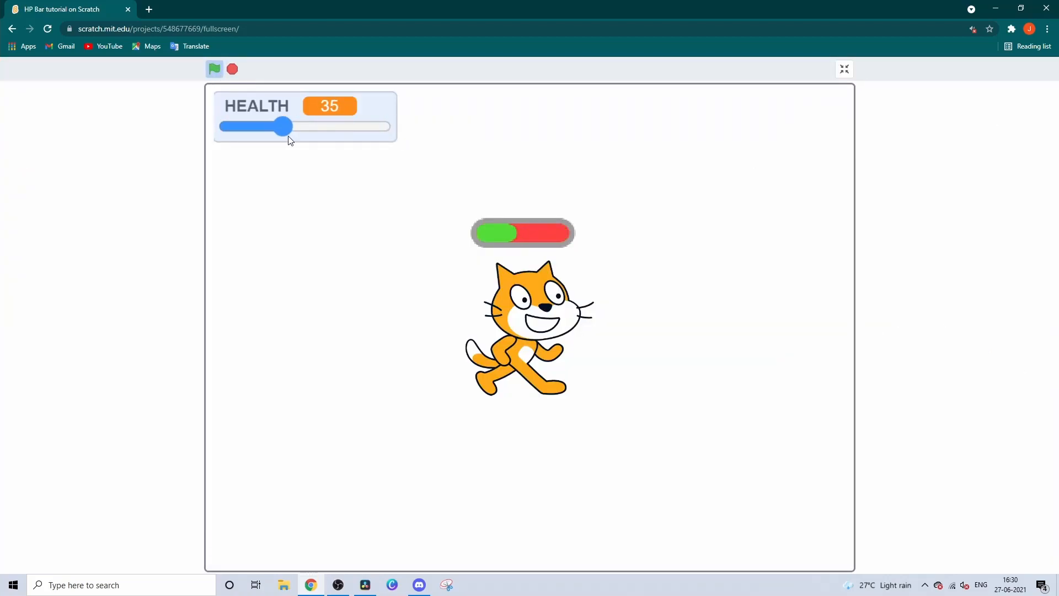
{"action": "left_click_drag", "start_coordinate": [282, 127], "coordinate": [260, 126]}
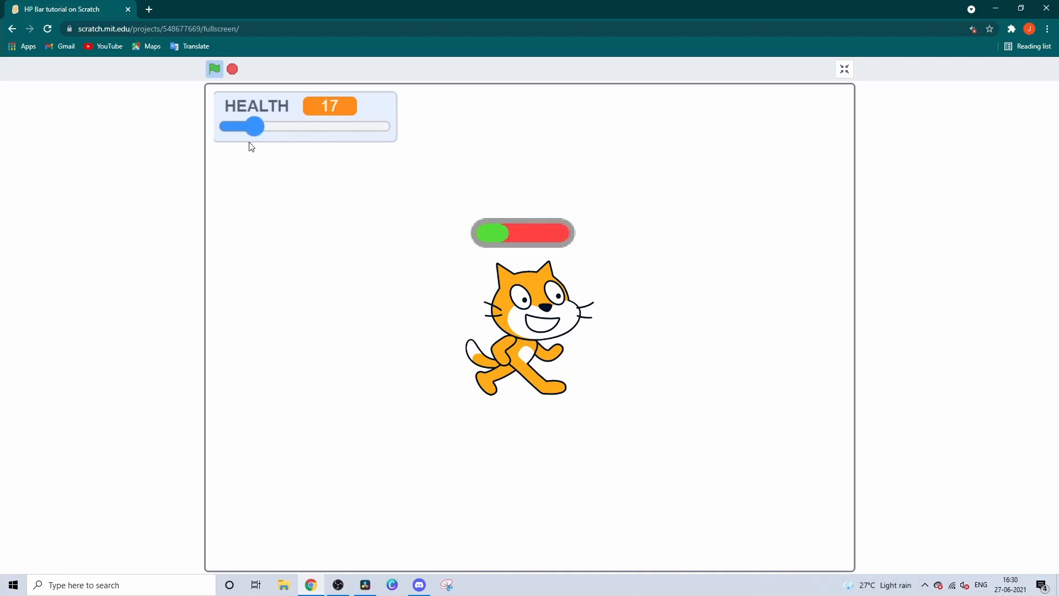
{"action": "left_click_drag", "start_coordinate": [261, 127], "coordinate": [375, 126]}
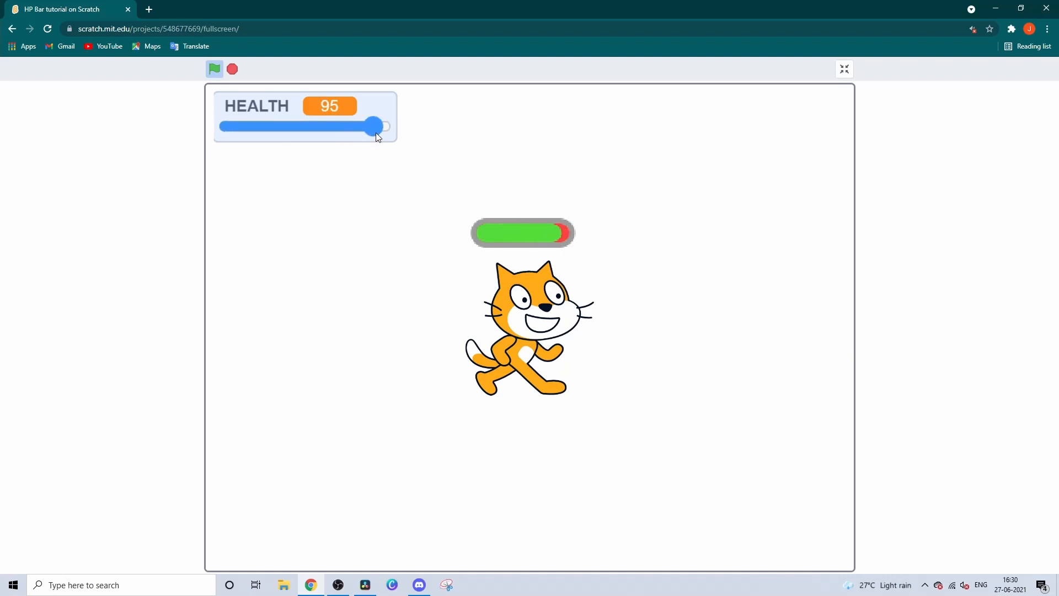